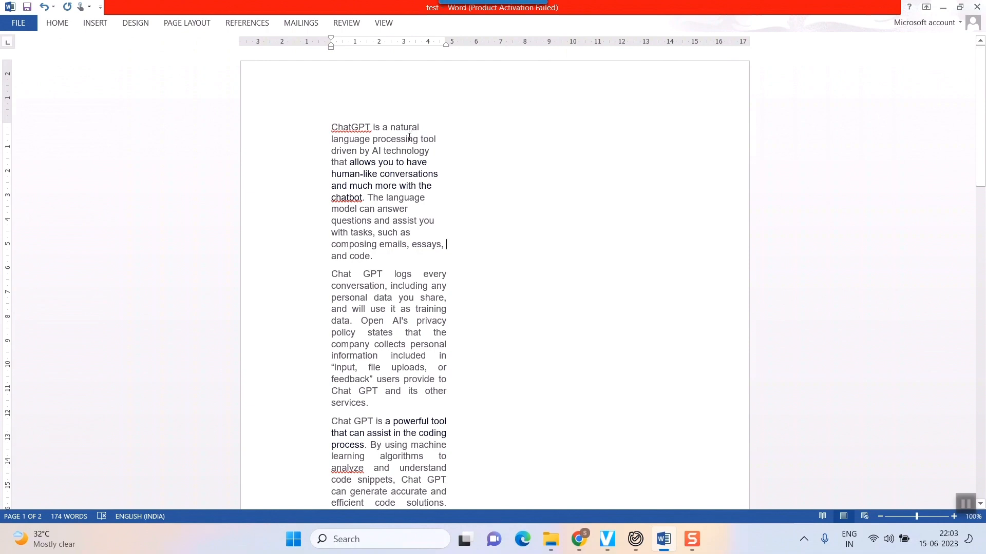
pyautogui.moveTo(402, 244)
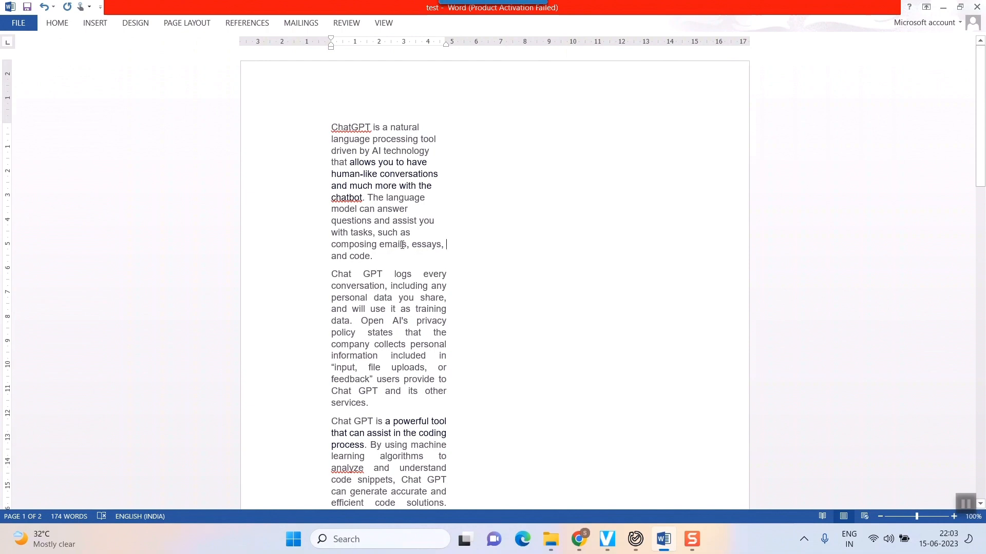
pyautogui.moveTo(418, 215)
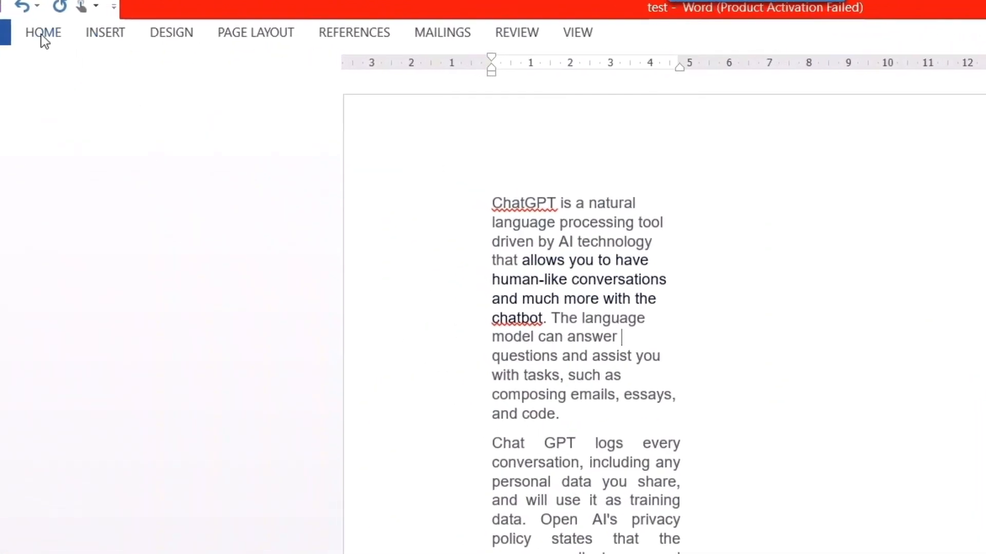
# Show the Home formatting options and select the whole narrow text column.
pyautogui.click(43, 32)
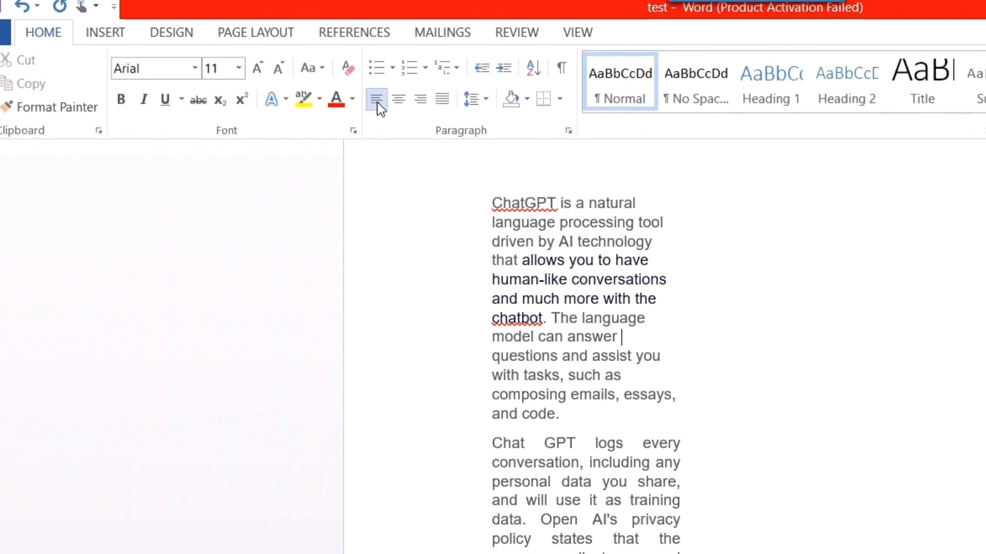
pyautogui.moveTo(377, 99)
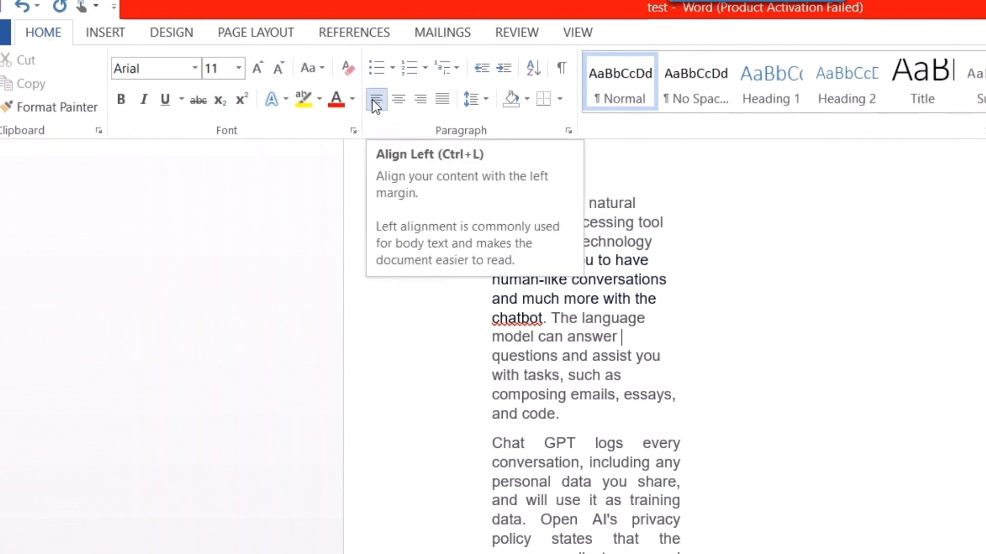
pyautogui.moveTo(361, 421)
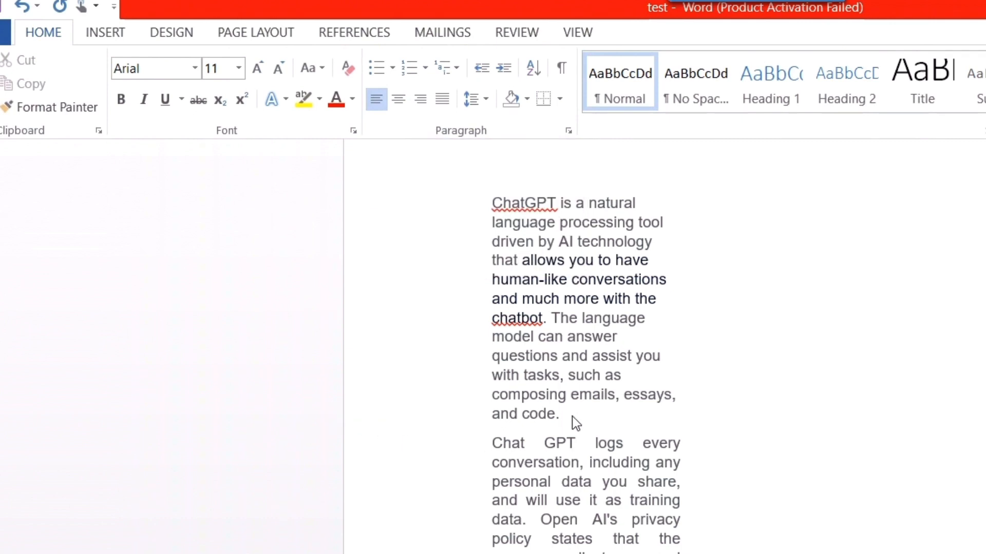
pyautogui.moveTo(441, 100)
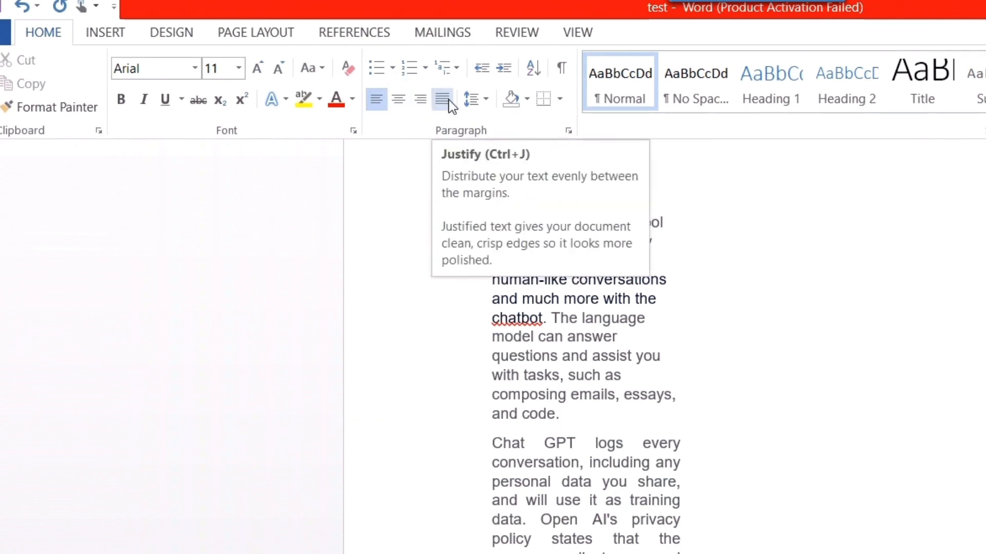
pyautogui.click(442, 99)
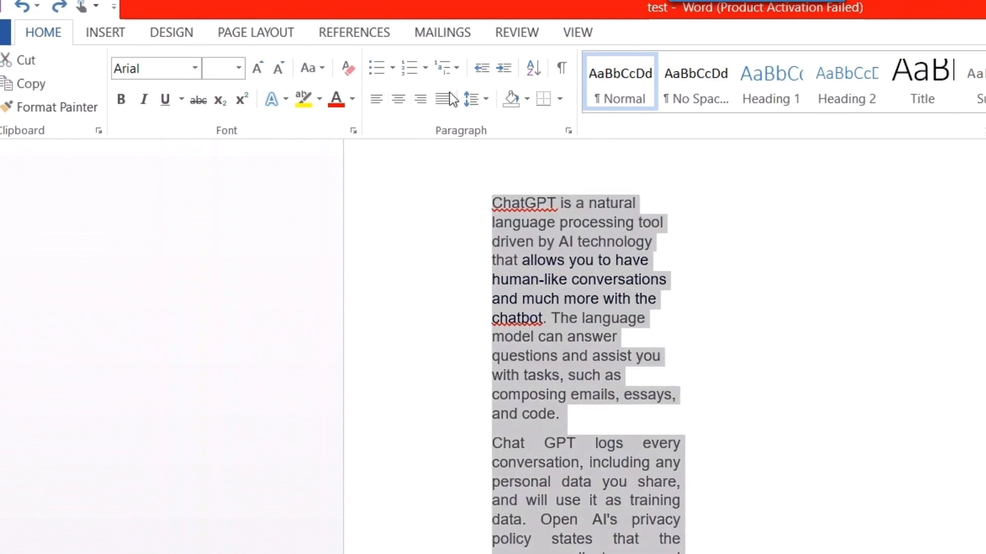
# Justify the selected column text so every paragraph shares justified alignment.
pyautogui.click(441, 98)
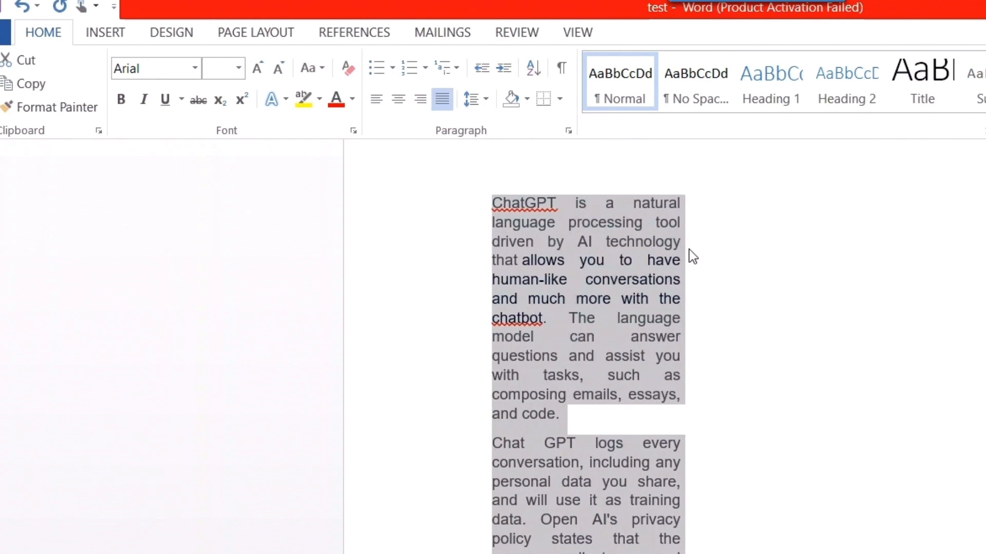
pyautogui.moveTo(552, 332)
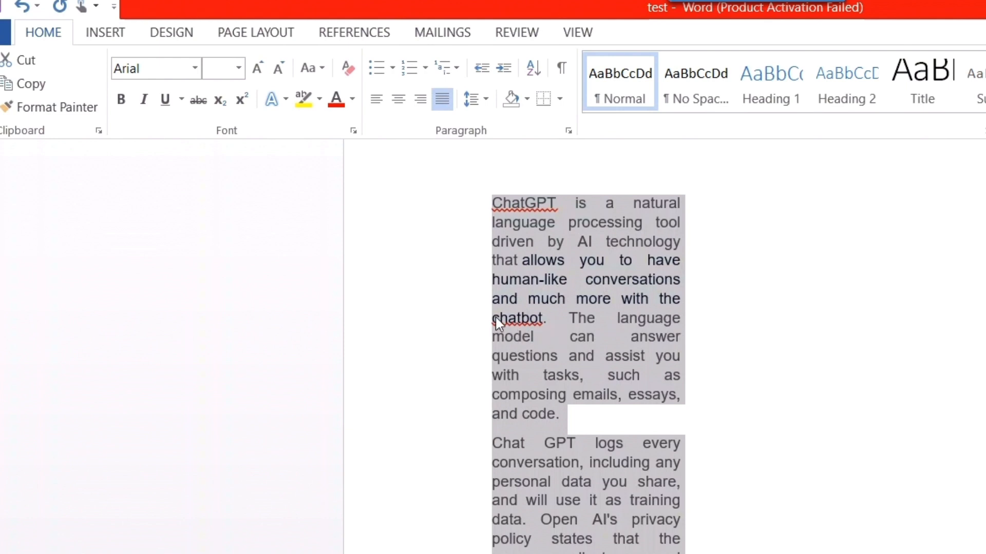
pyautogui.moveTo(665, 328)
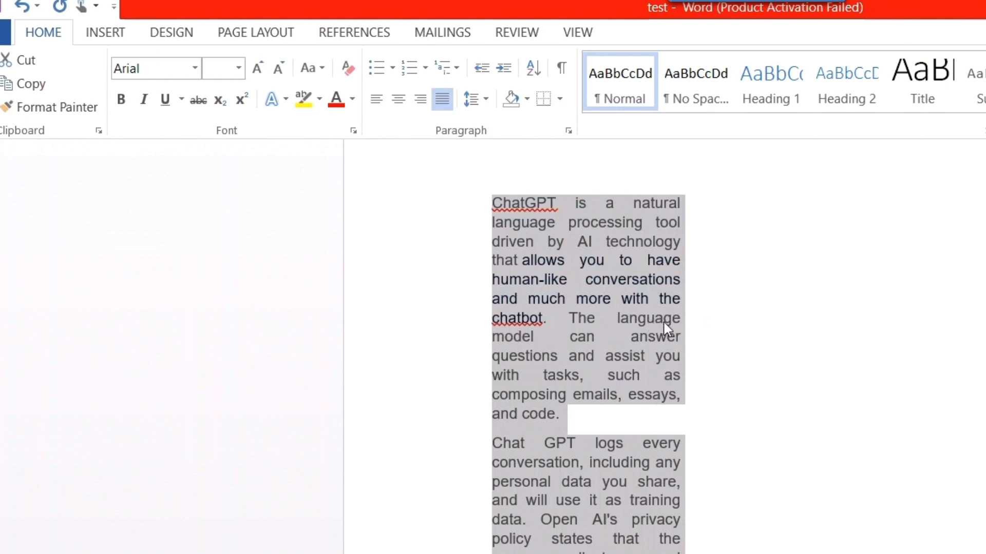
pyautogui.moveTo(528, 331)
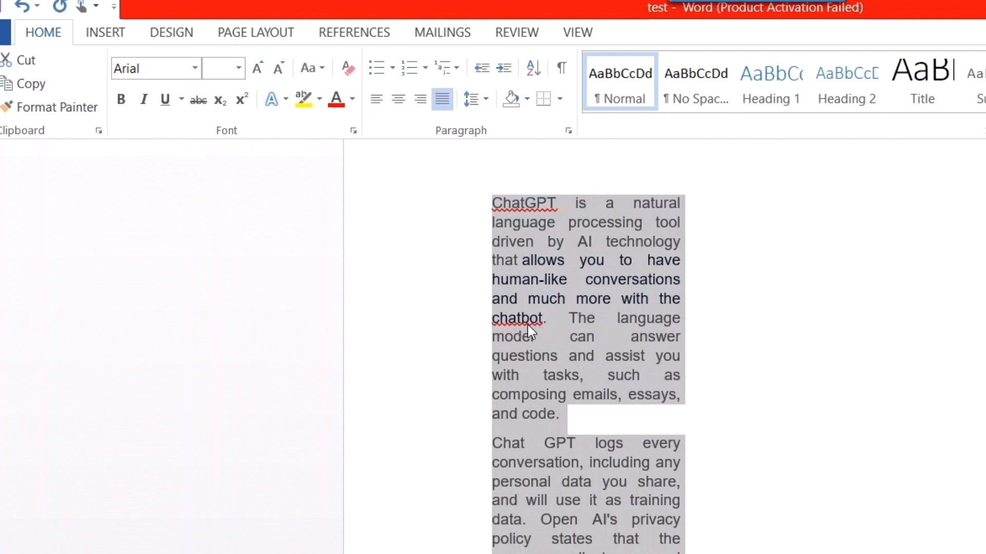
pyautogui.moveTo(598, 337)
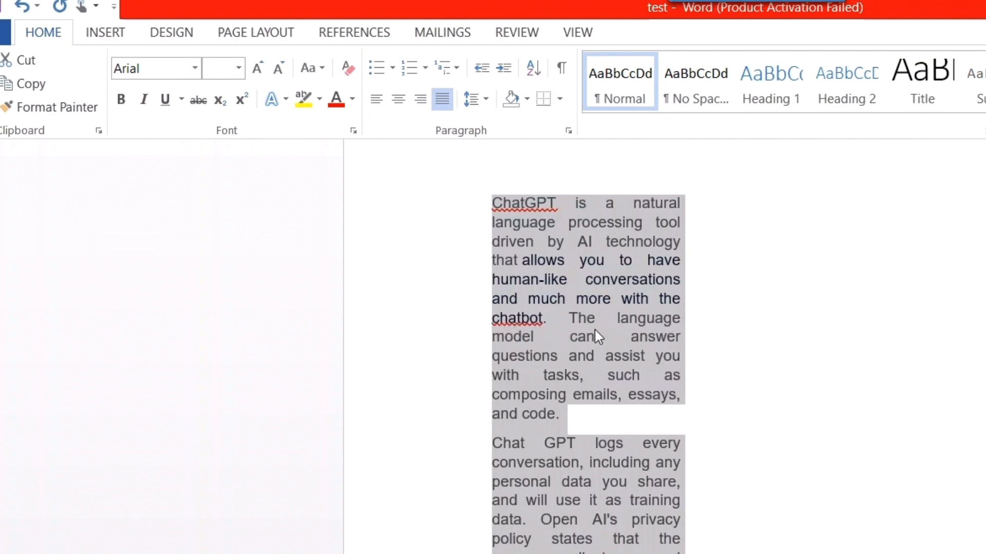
pyautogui.moveTo(629, 345)
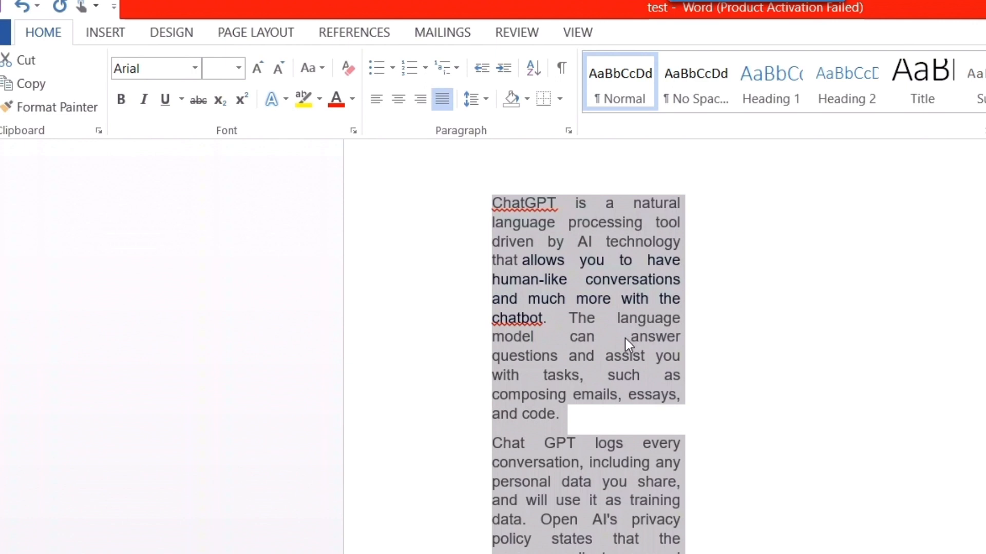
pyautogui.moveTo(553, 211)
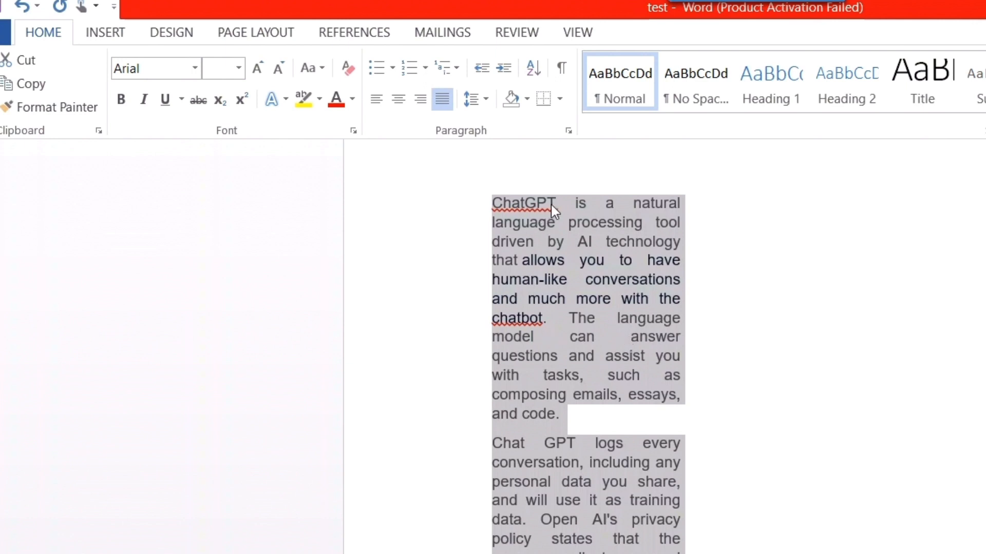
pyautogui.moveTo(573, 210)
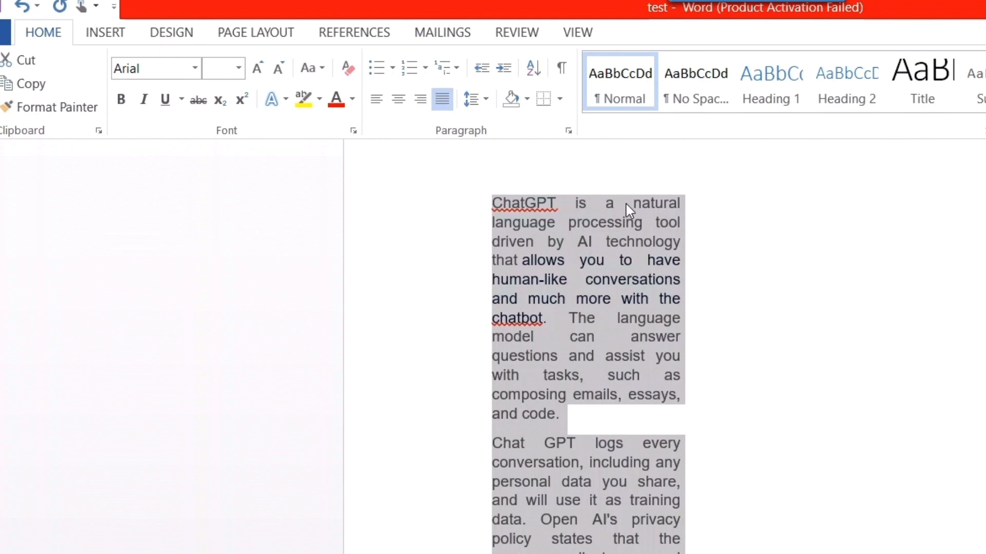
pyautogui.moveTo(629, 262)
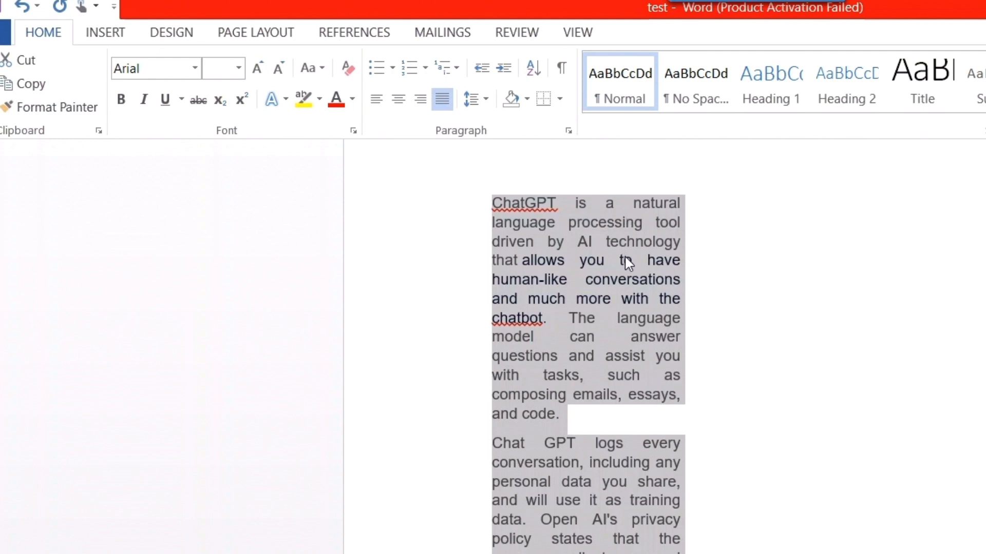
pyautogui.moveTo(633, 337)
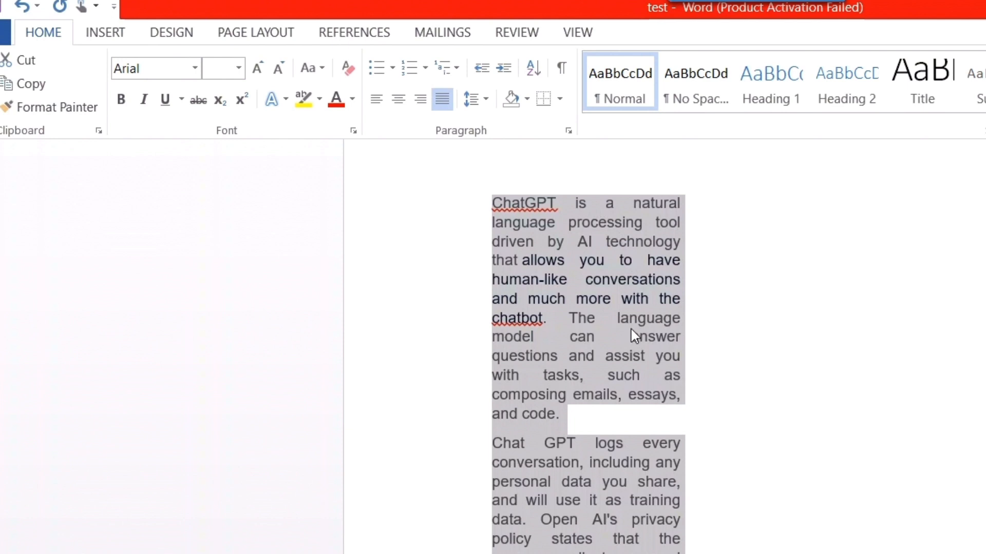
pyautogui.moveTo(525, 345)
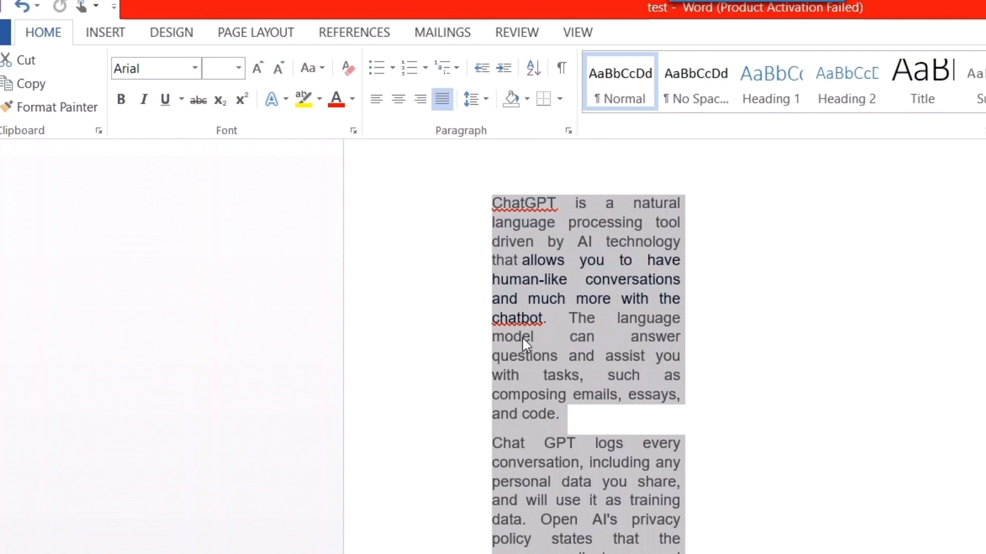
pyautogui.moveTo(568, 344)
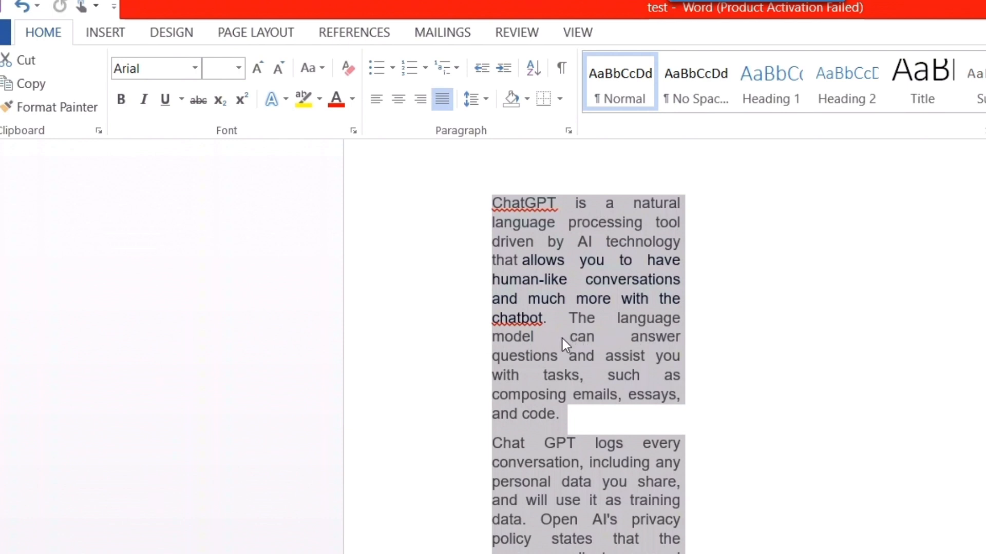
pyautogui.moveTo(619, 345)
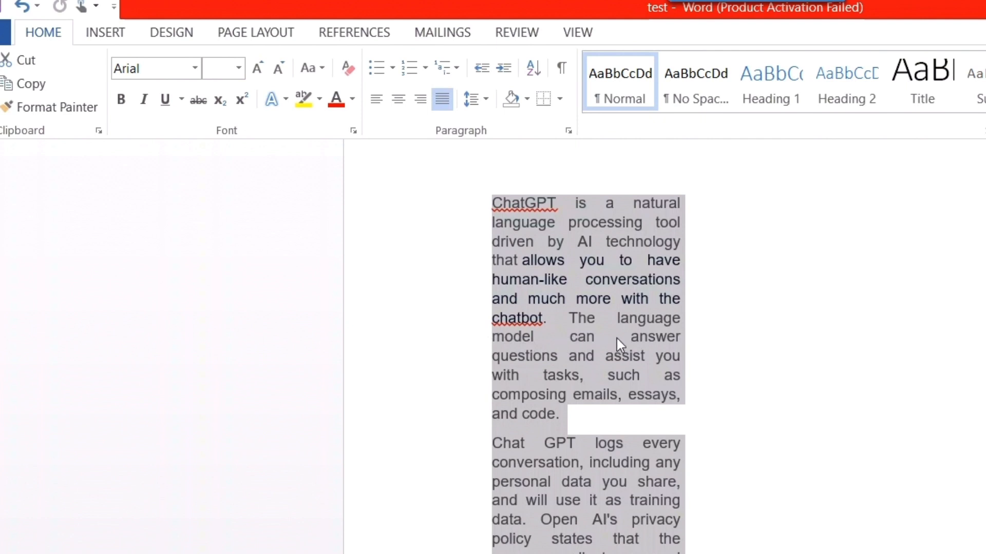
pyautogui.moveTo(645, 373)
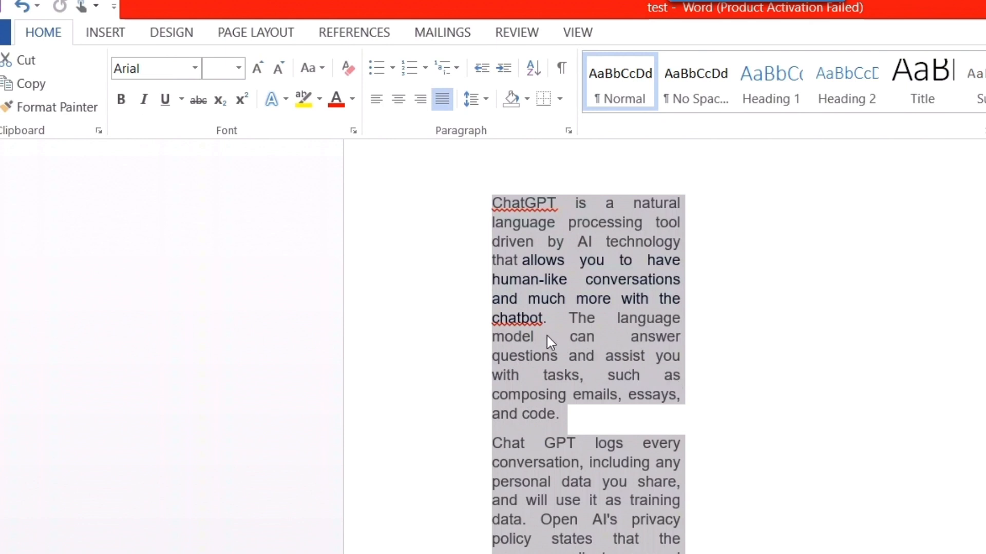
pyautogui.moveTo(613, 352)
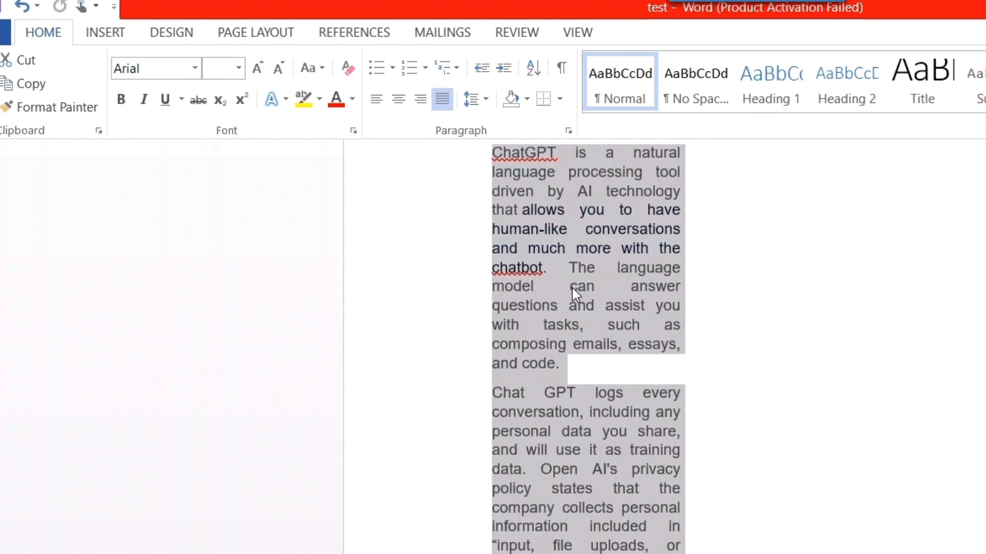
pyautogui.moveTo(682, 297)
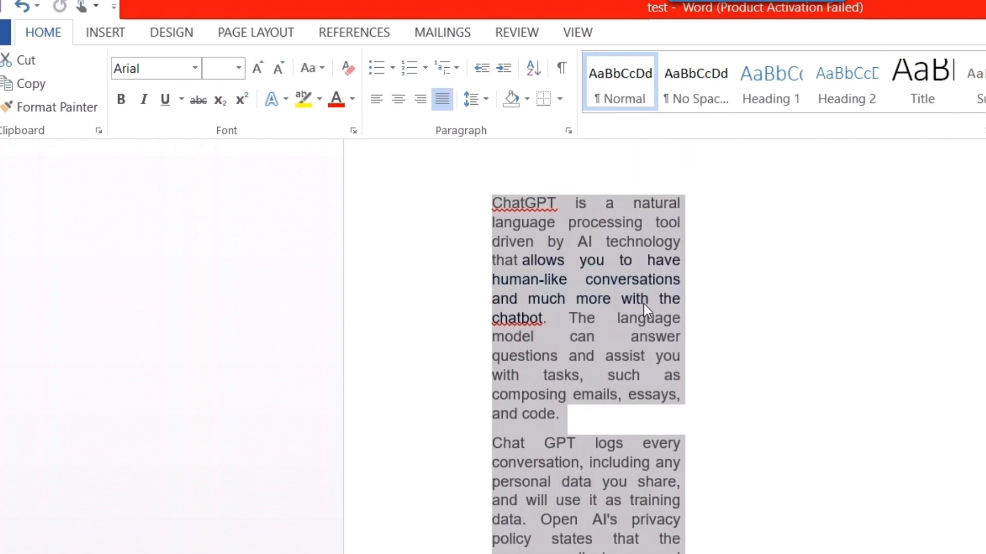
pyautogui.moveTo(640, 312)
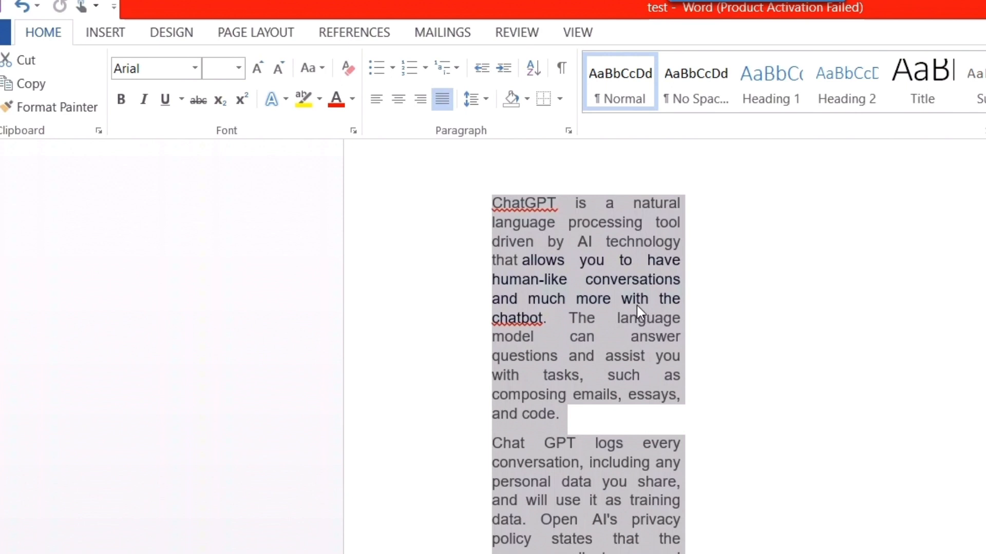
pyautogui.moveTo(617, 330)
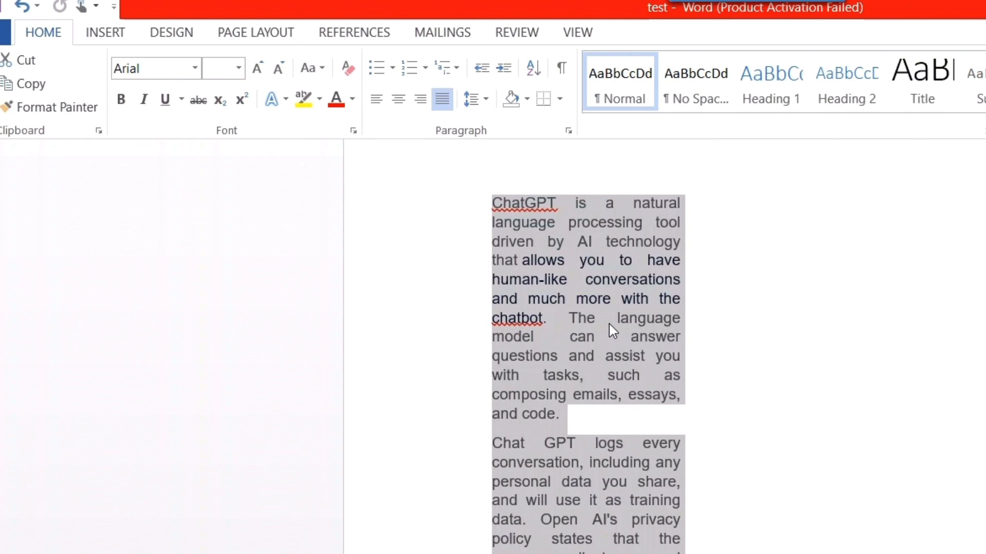
pyautogui.moveTo(606, 328)
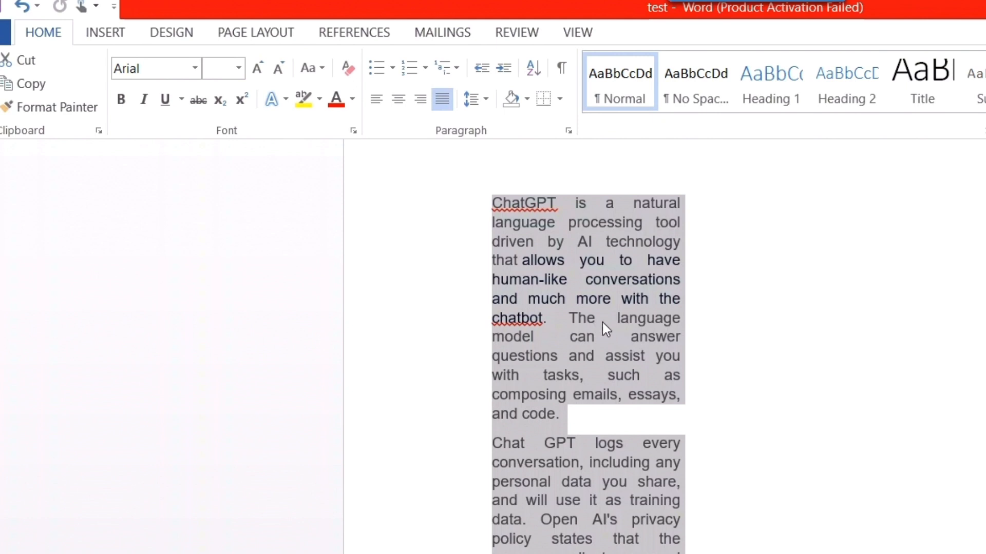
pyautogui.moveTo(560, 349)
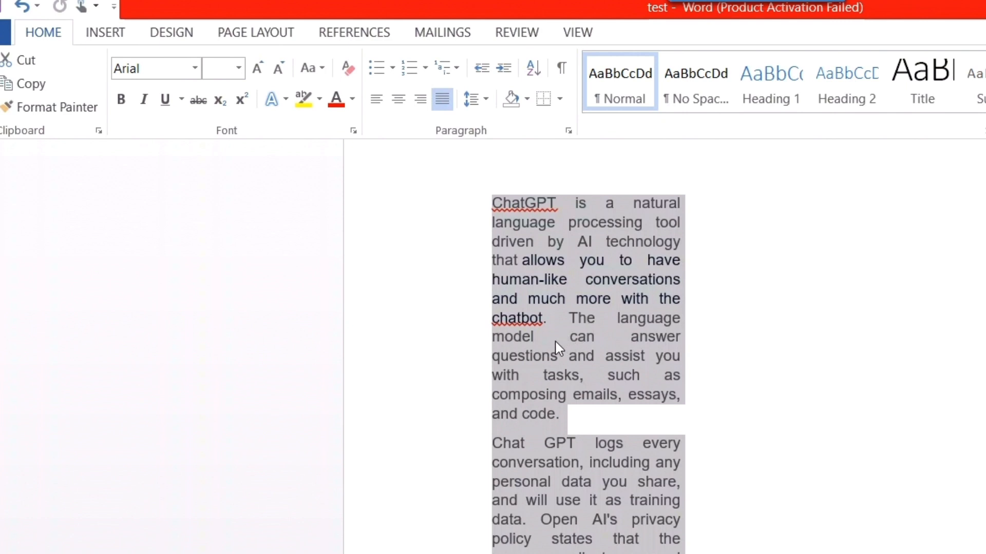
pyautogui.moveTo(607, 344)
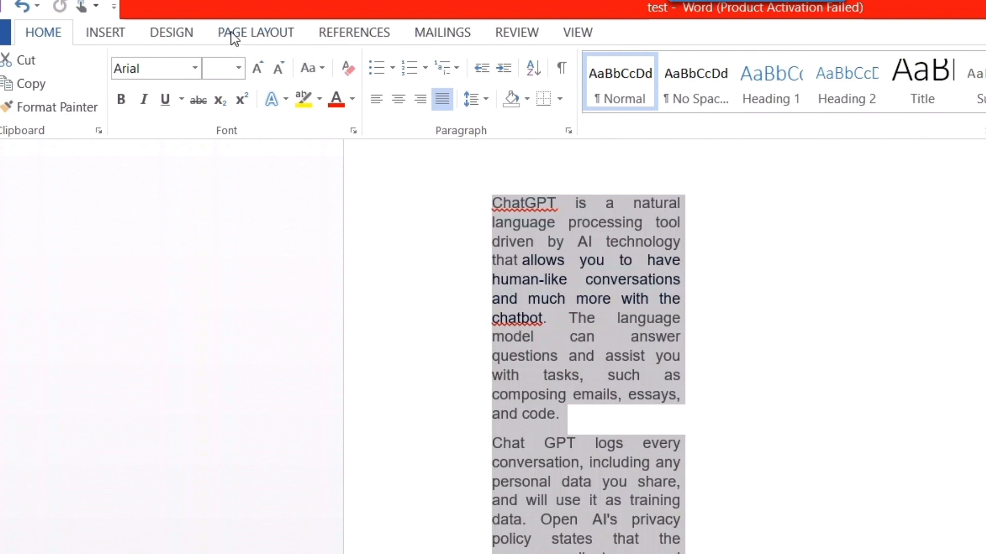
# Show the Page Layout hyphenation choices for the justified column.
pyautogui.click(256, 32)
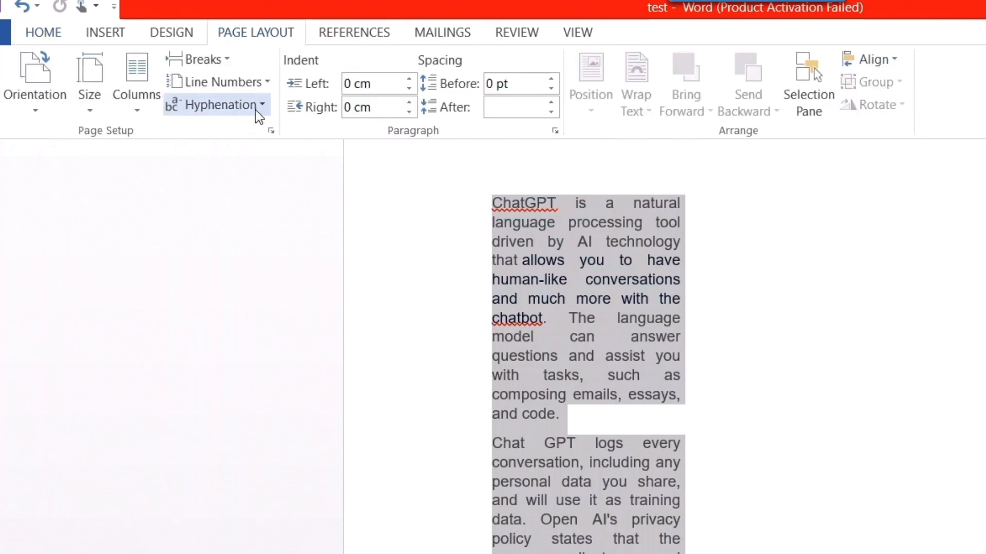
pyautogui.moveTo(215, 104)
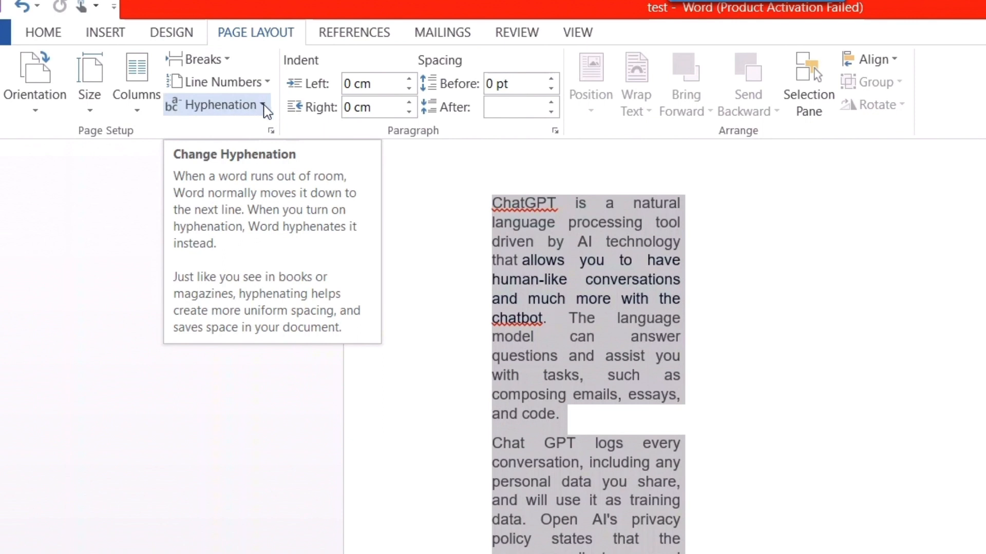
pyautogui.click(217, 104)
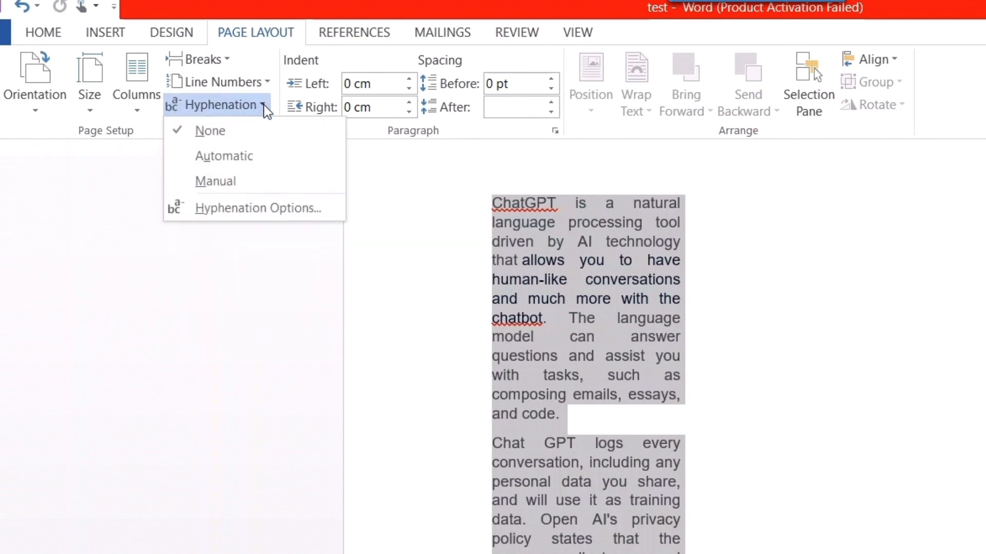
pyautogui.moveTo(224, 156)
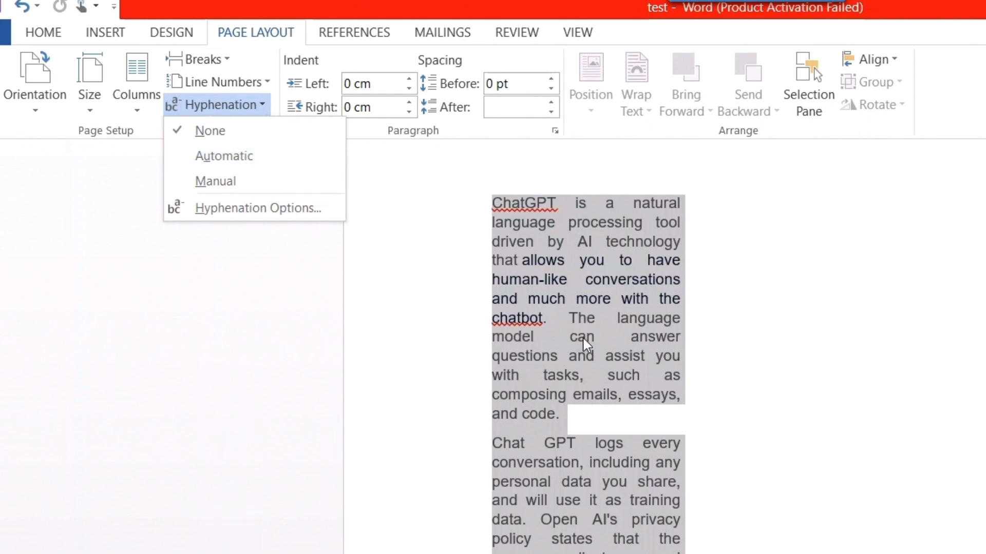
pyautogui.moveTo(649, 341)
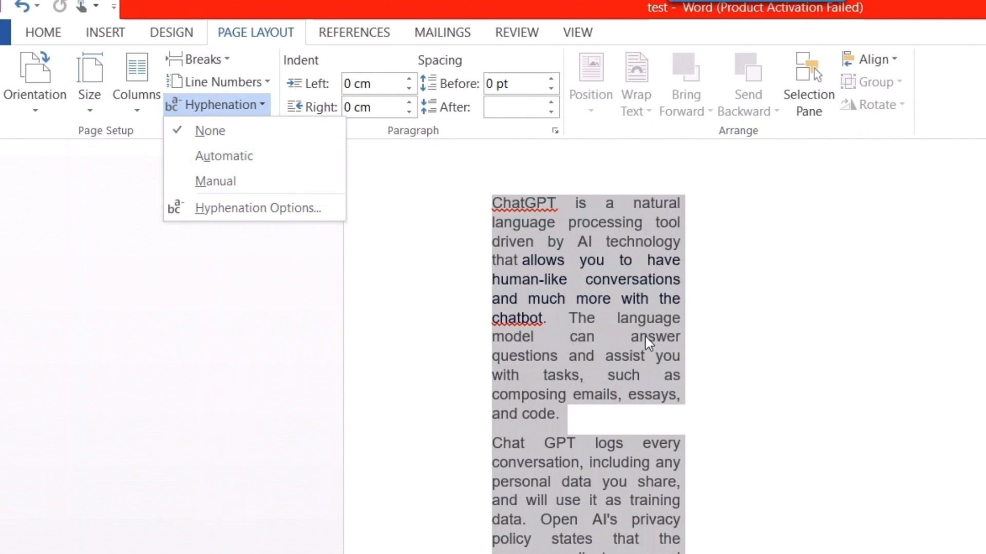
pyautogui.moveTo(556, 352)
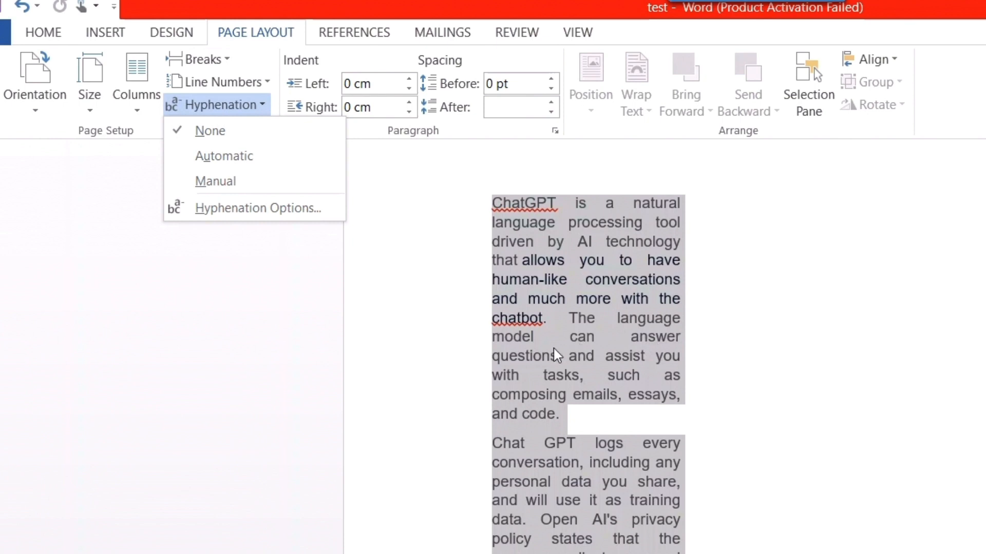
pyautogui.moveTo(525, 362)
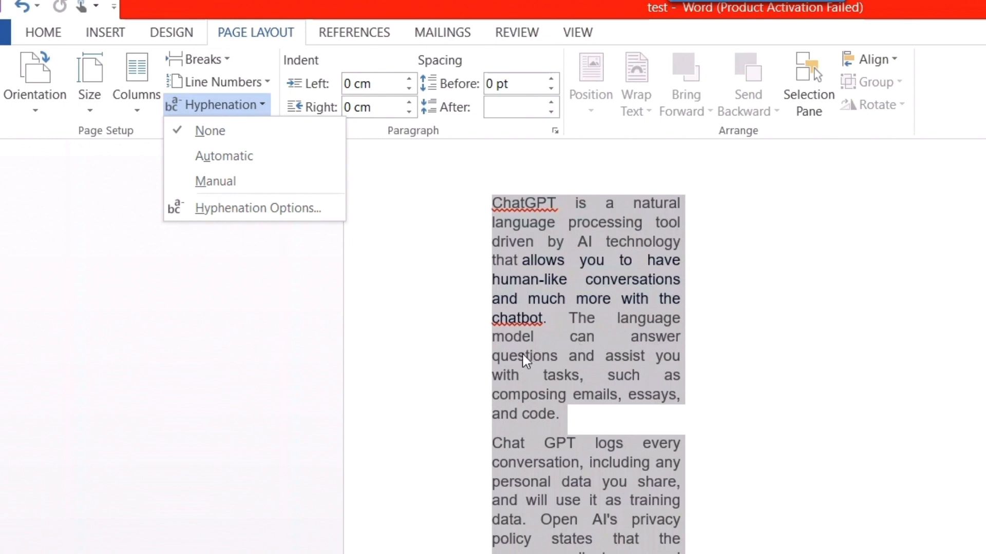
pyautogui.moveTo(674, 345)
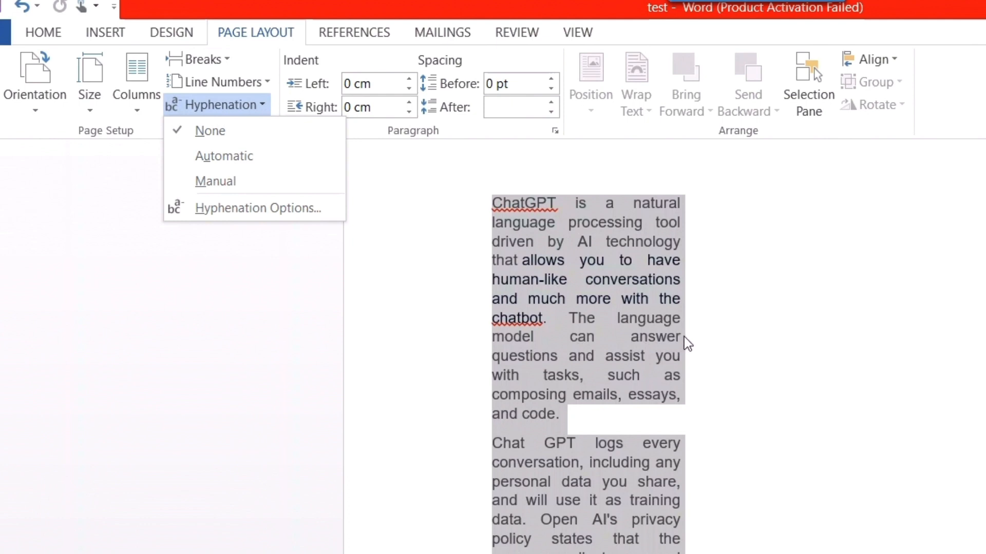
pyautogui.moveTo(702, 344)
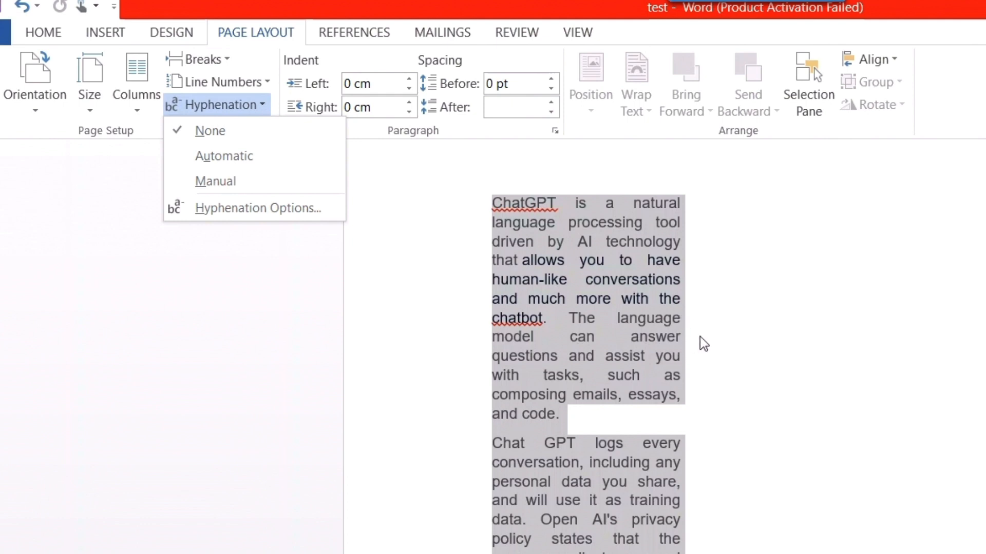
pyautogui.moveTo(650, 357)
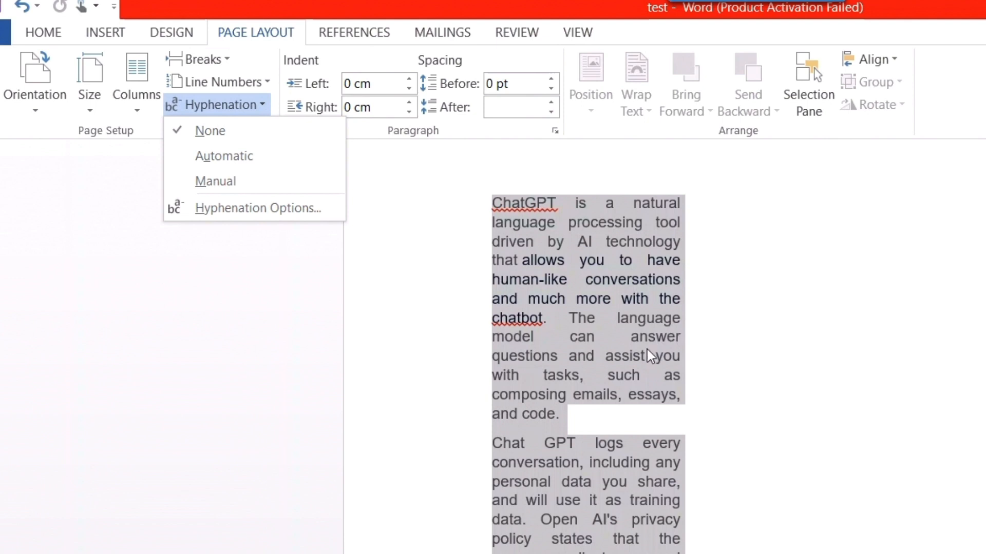
pyautogui.moveTo(524, 370)
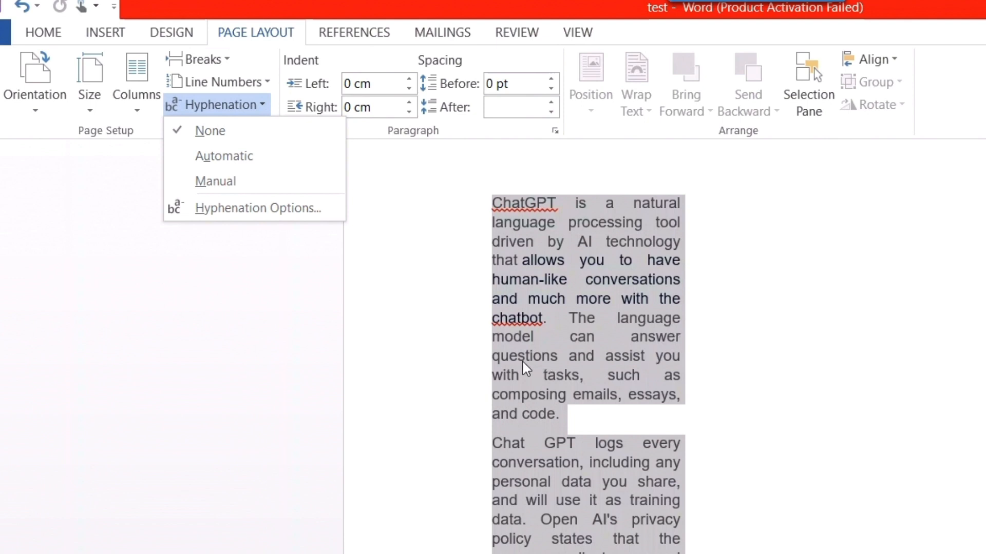
pyautogui.moveTo(523, 367)
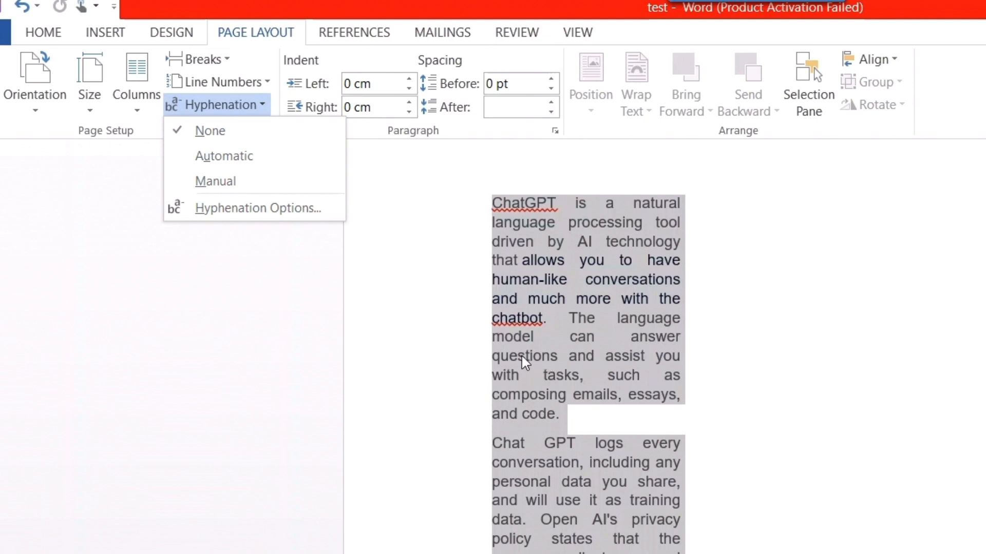
pyautogui.moveTo(607, 346)
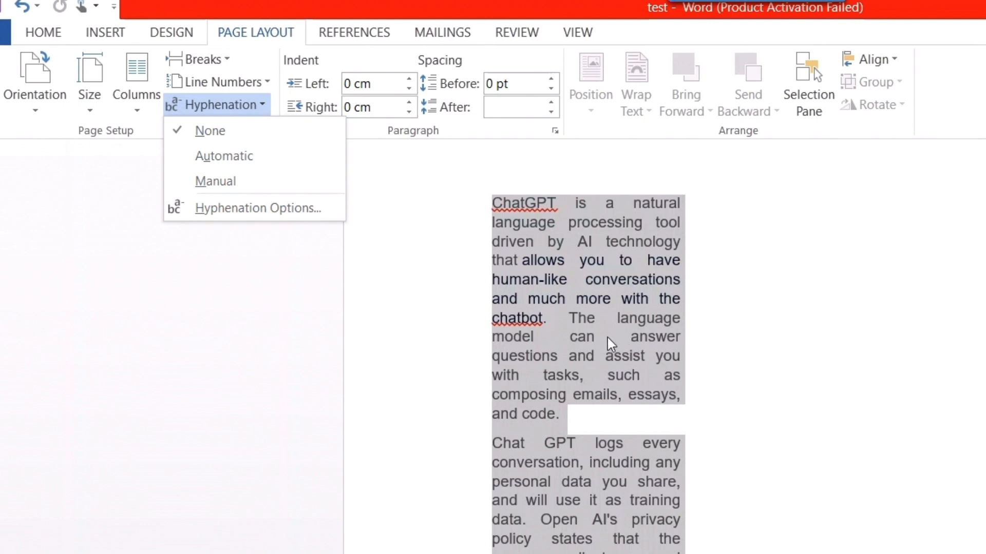
pyautogui.moveTo(224, 156)
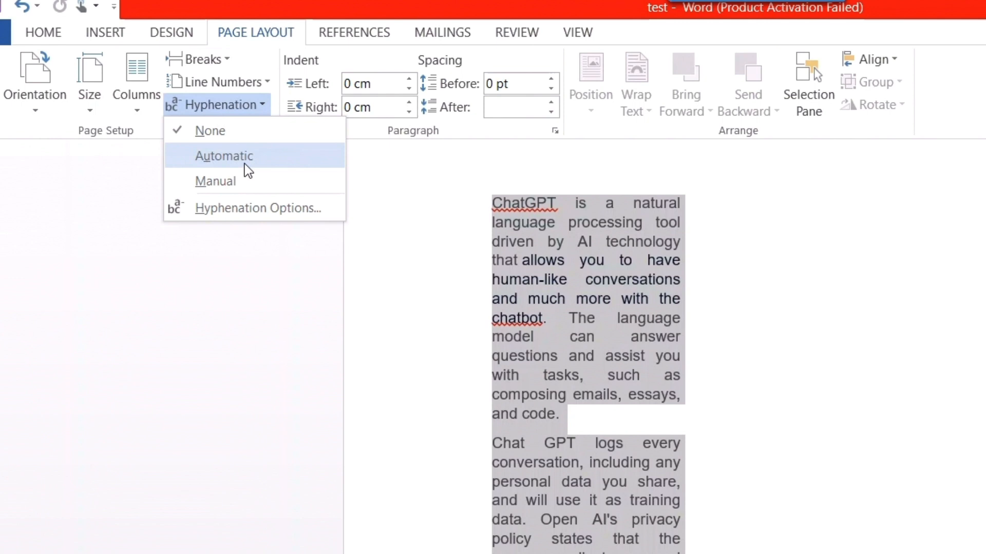
pyautogui.moveTo(237, 181)
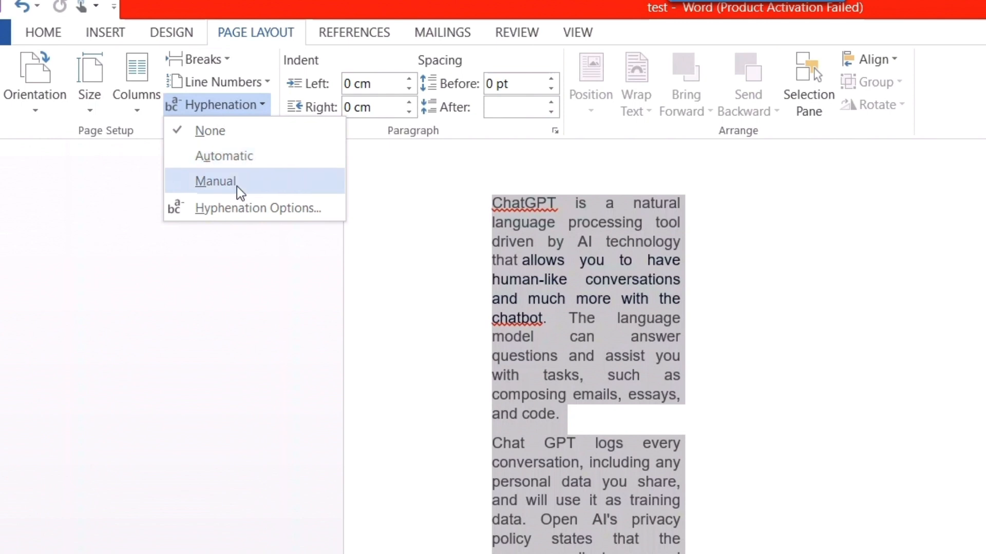
pyautogui.moveTo(215, 180)
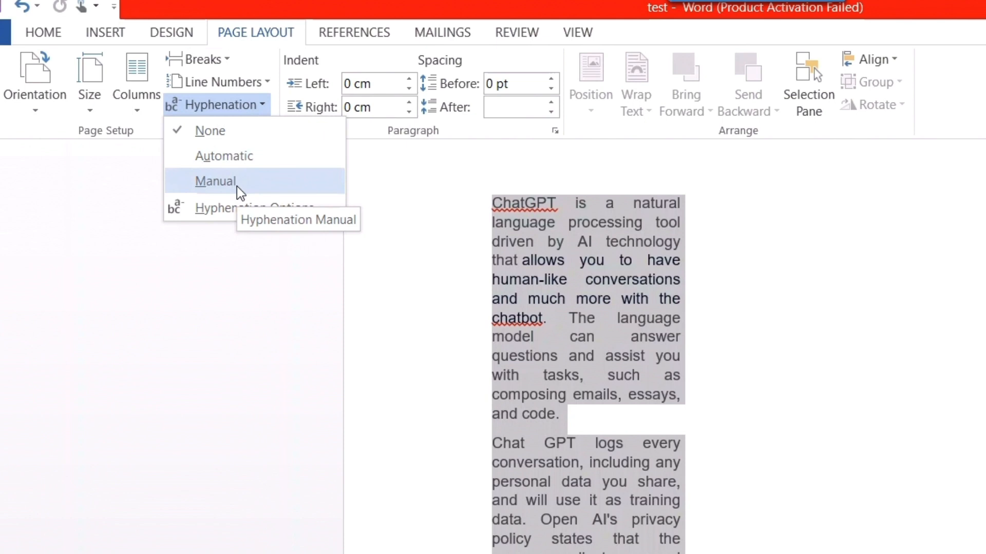
pyautogui.moveTo(243, 158)
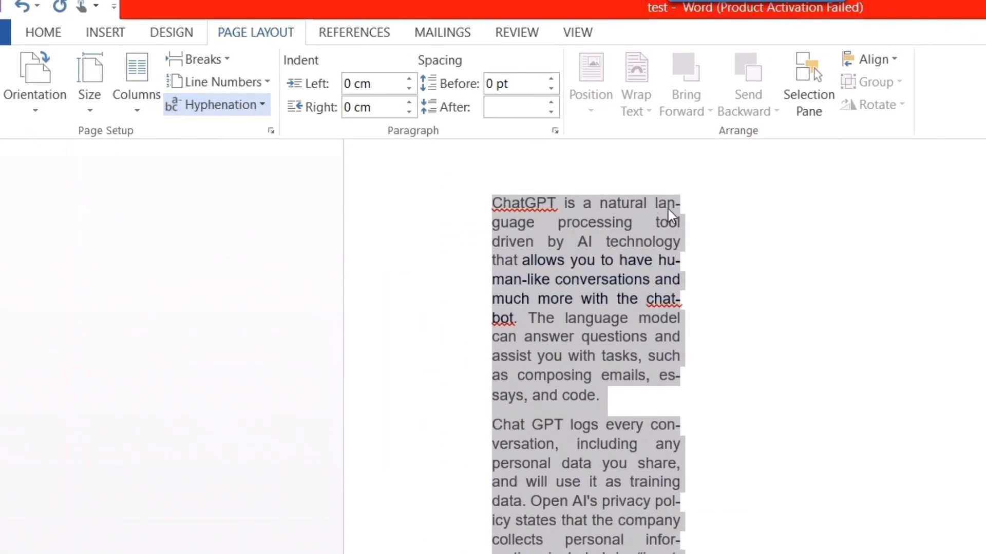
pyautogui.moveTo(506, 229)
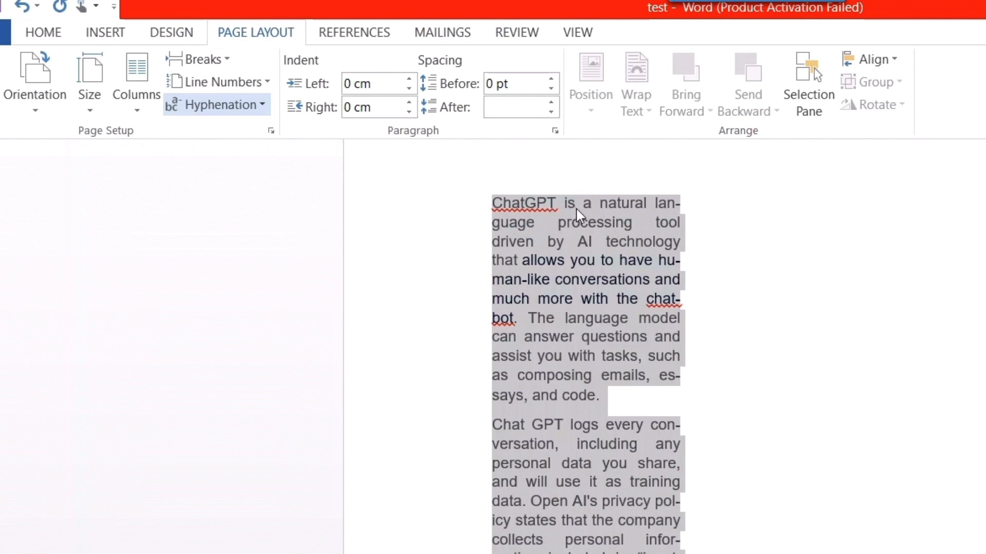
pyautogui.moveTo(660, 212)
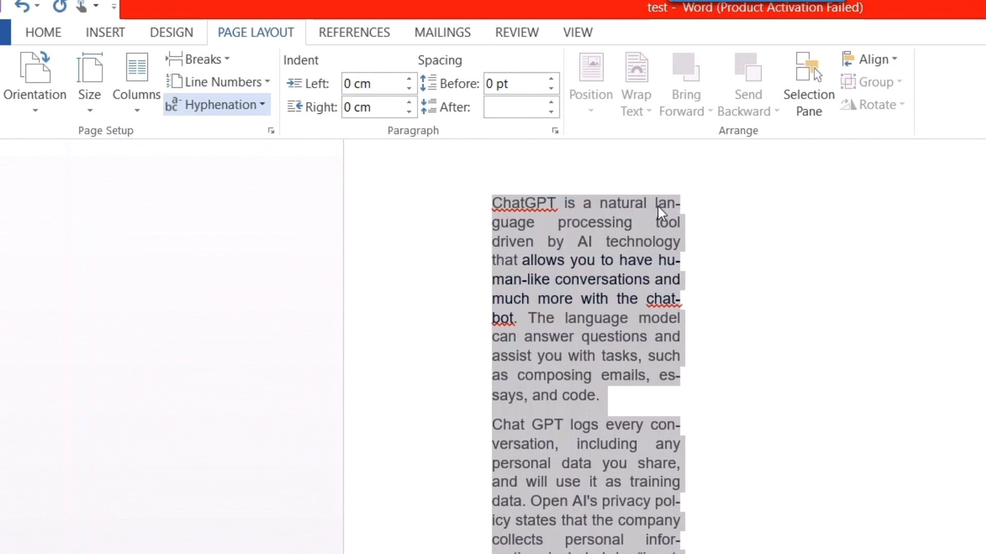
pyautogui.moveTo(676, 212)
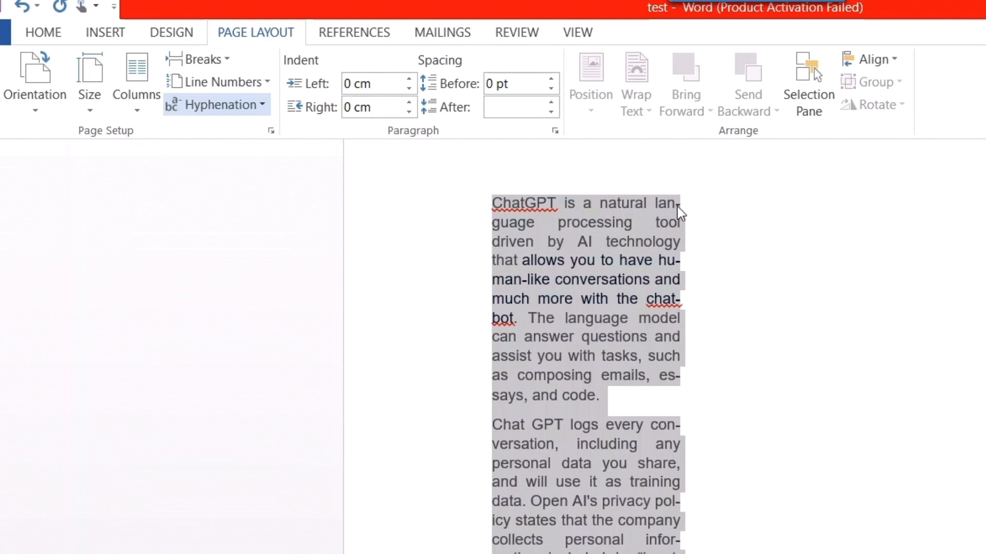
pyautogui.moveTo(568, 245)
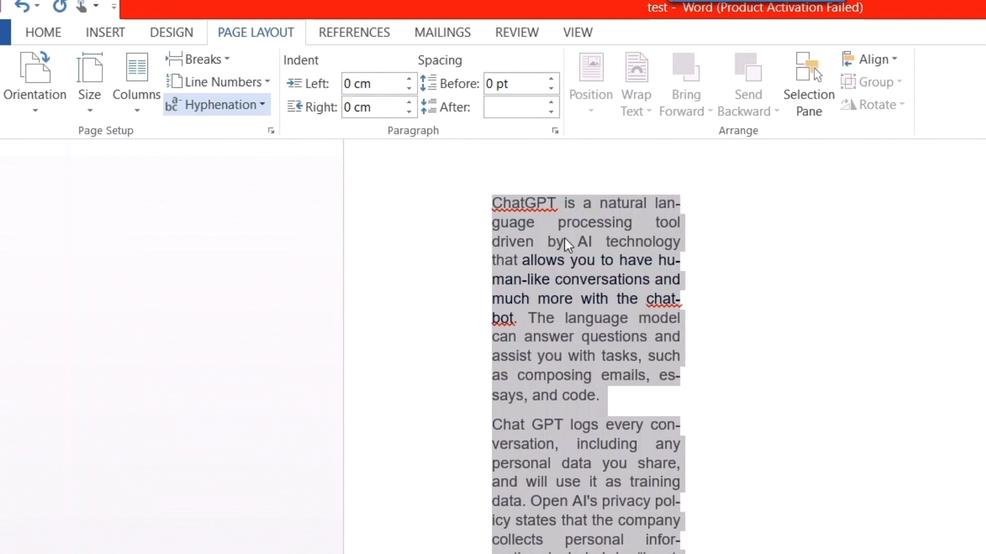
pyautogui.moveTo(672, 245)
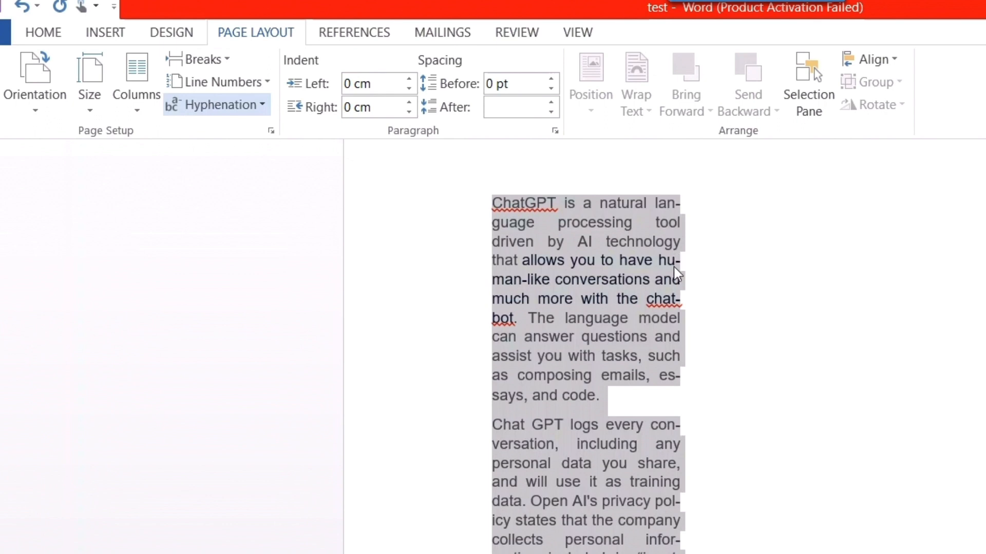
pyautogui.moveTo(684, 385)
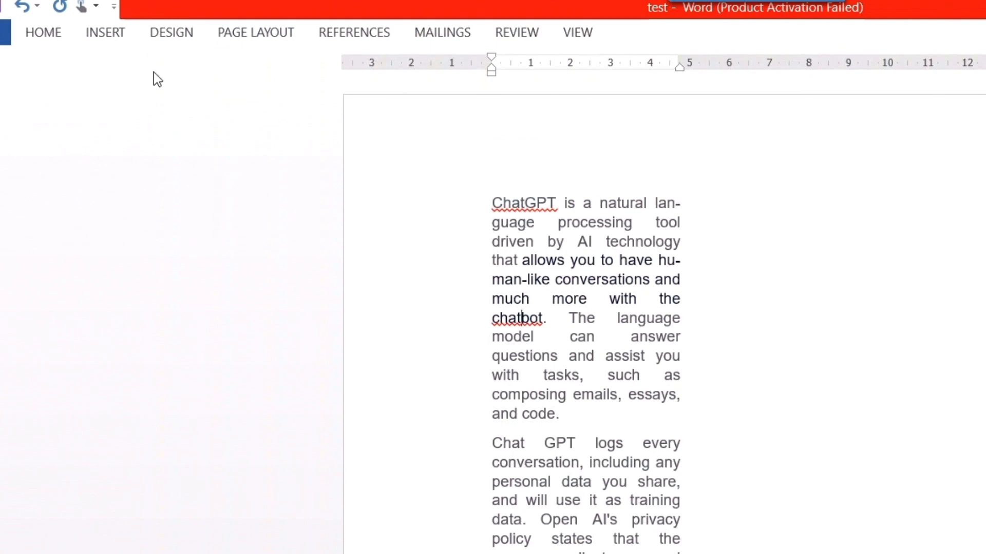
pyautogui.moveTo(101, 30)
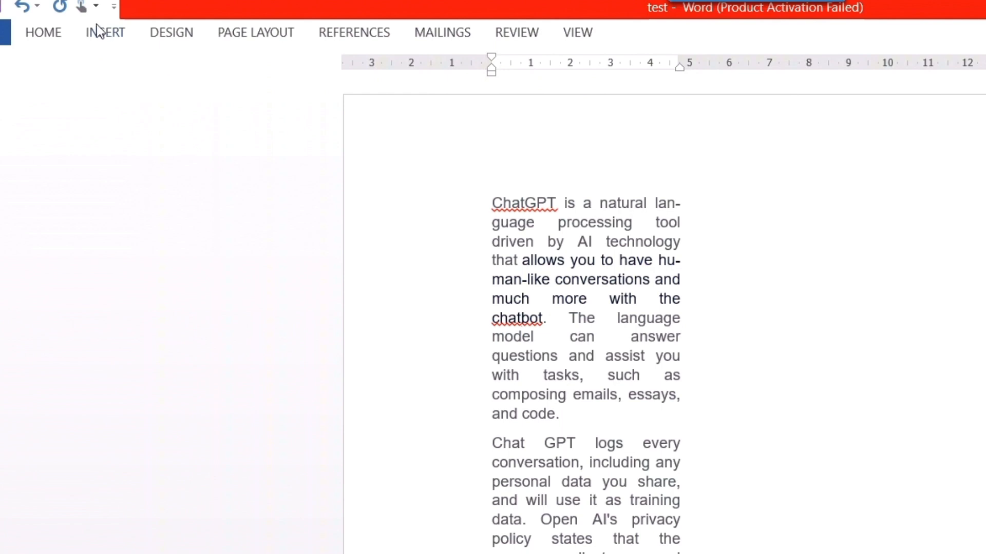
pyautogui.click(43, 32)
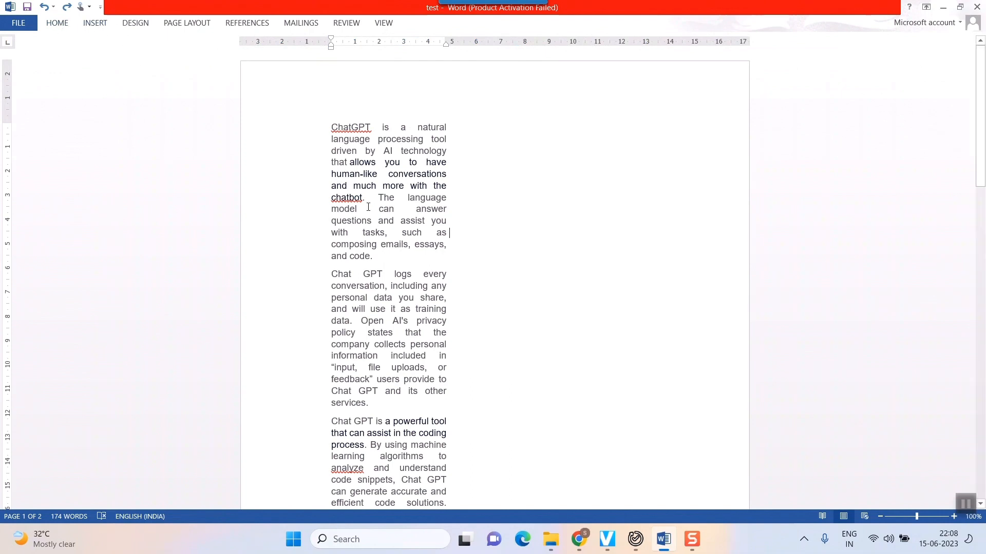
pyautogui.click(57, 22)
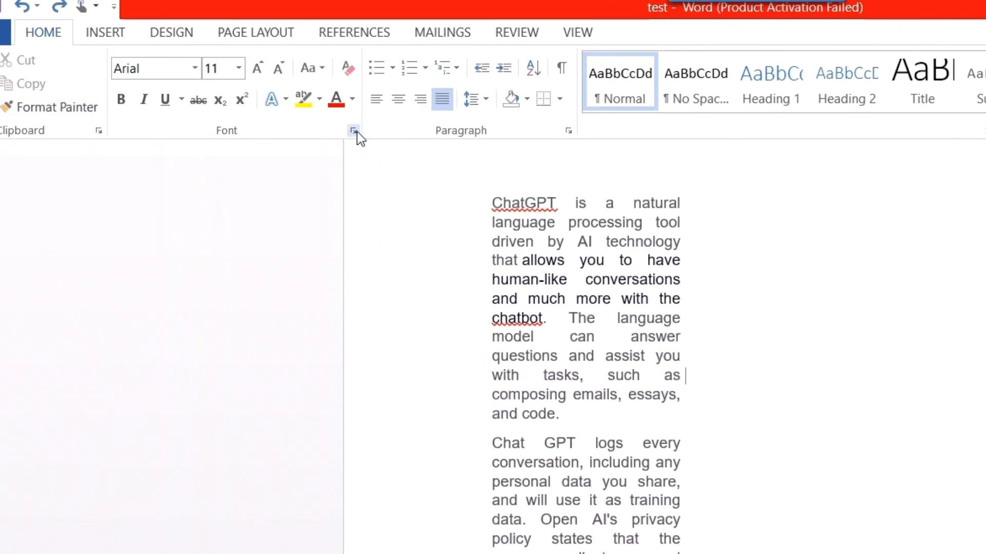
pyautogui.moveTo(353, 130)
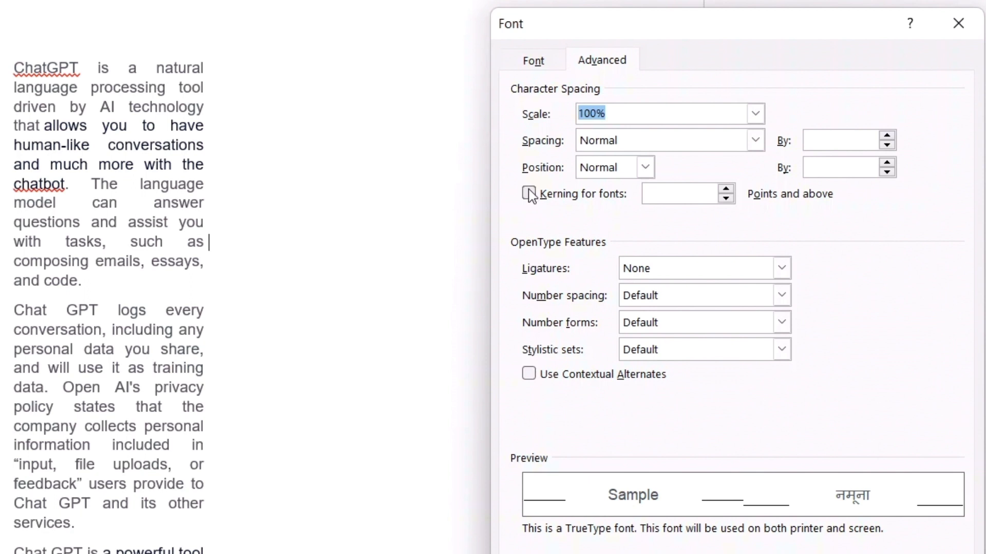
# Turn on font kerning and expand character spacing to 0.3 pt.
pyautogui.click(529, 193)
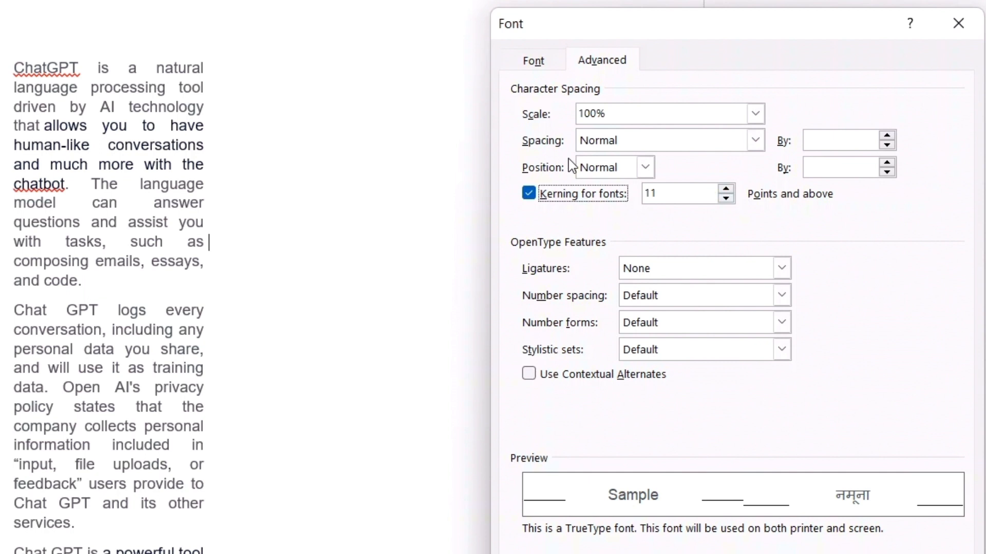
pyautogui.moveTo(542, 176)
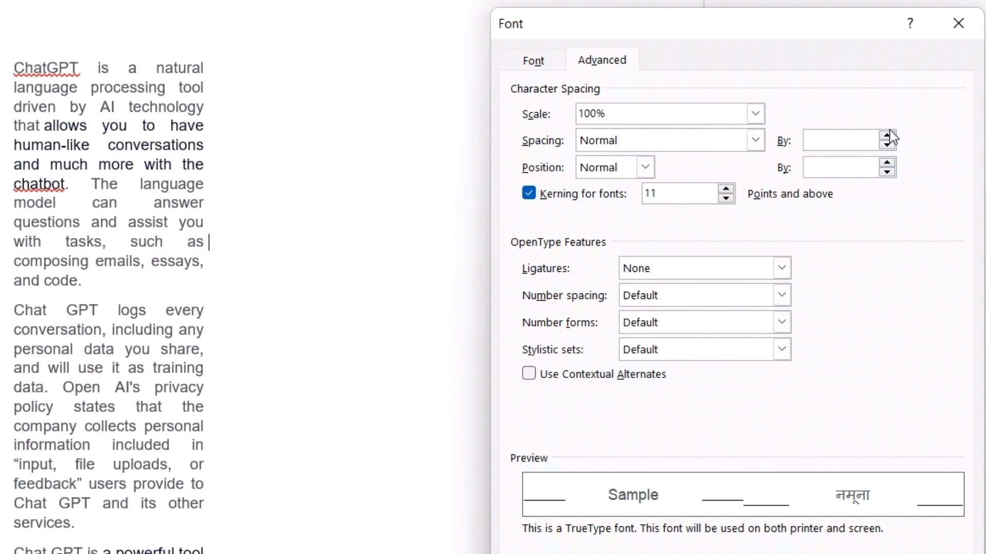
pyautogui.click(888, 135)
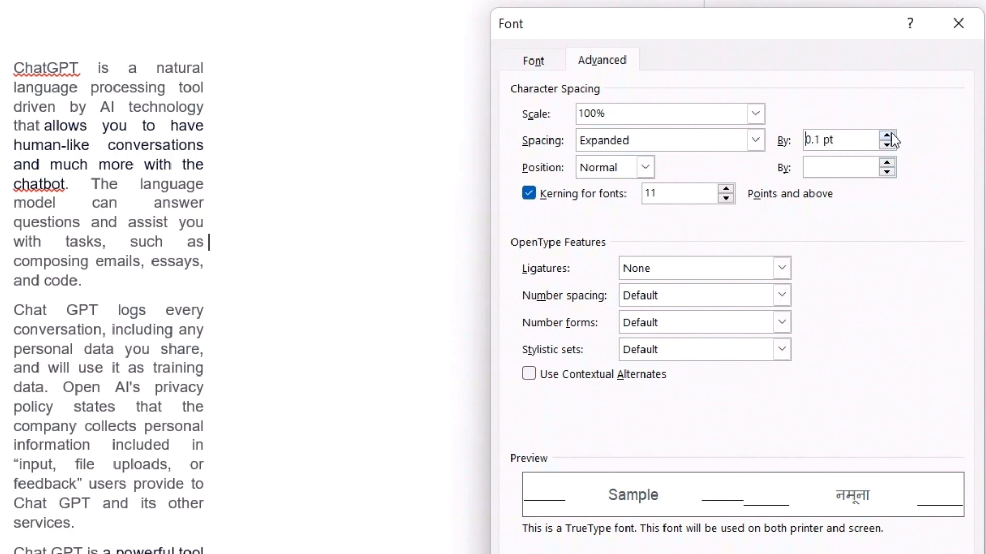
pyautogui.click(887, 135)
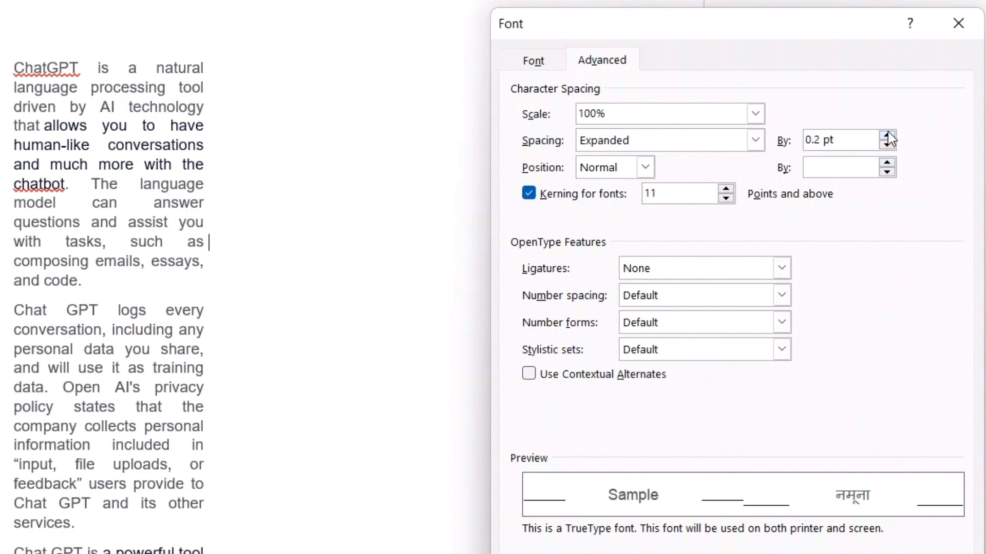
pyautogui.click(887, 135)
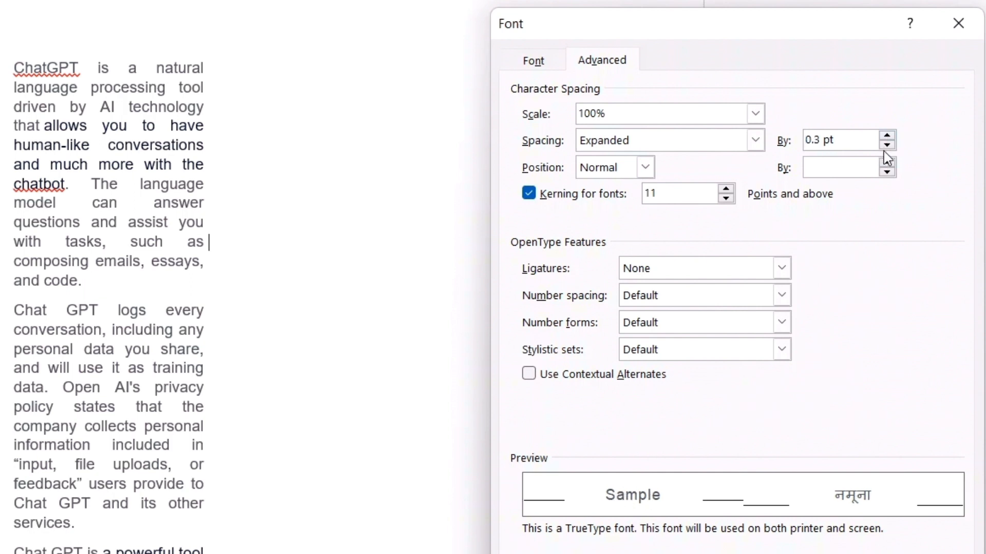
pyautogui.click(842, 140)
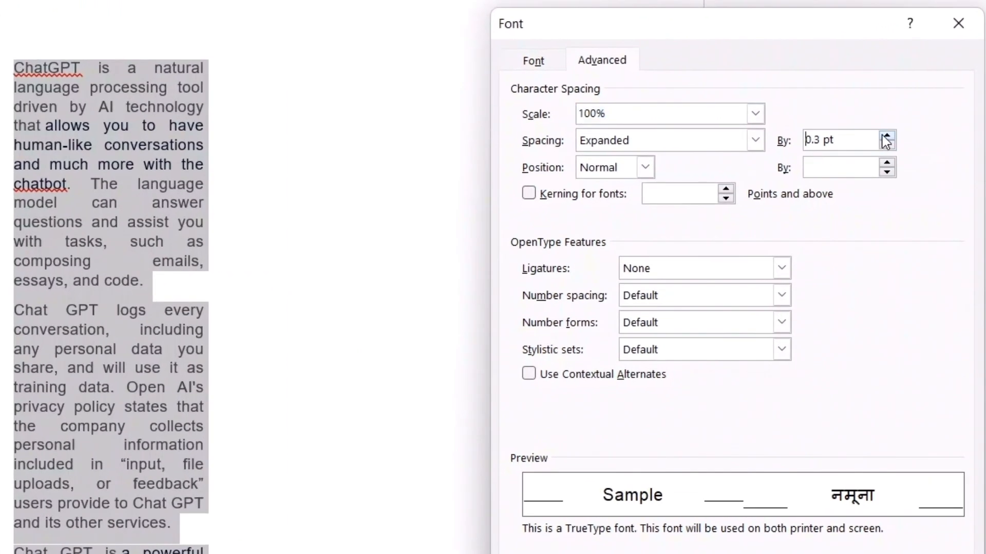
# Widen the expanded letter spacing further, to about 0.8 pt, and apply it.
pyautogui.click(887, 134)
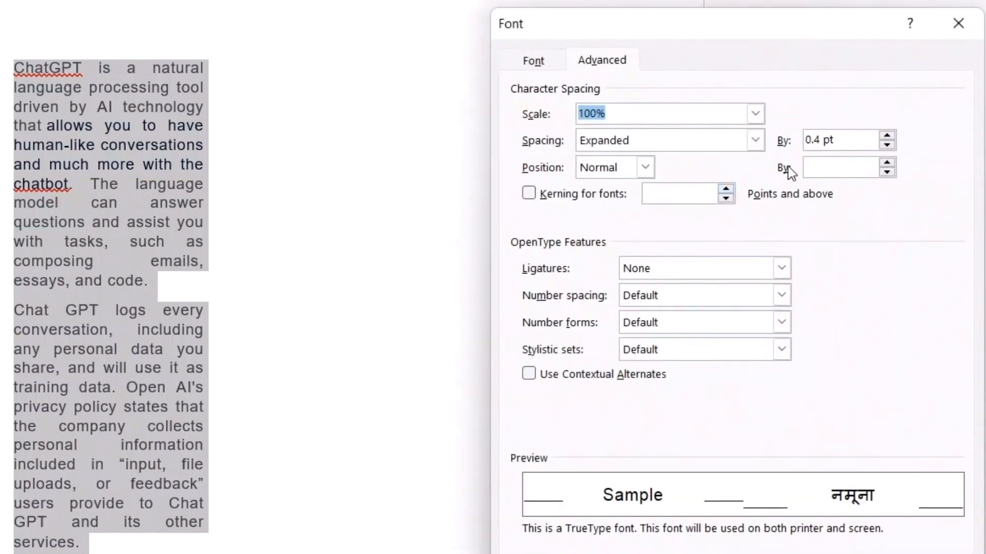
pyautogui.click(887, 135)
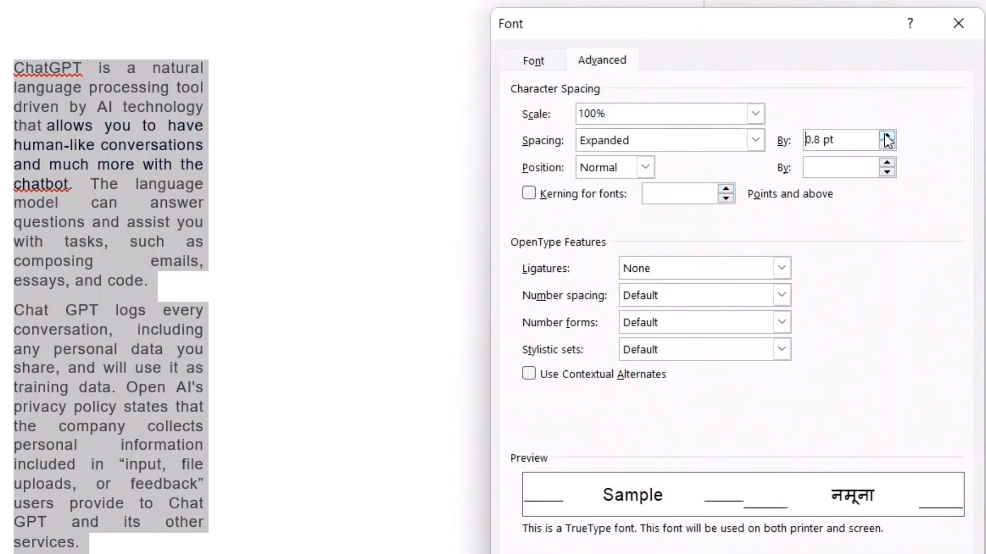
pyautogui.click(887, 135)
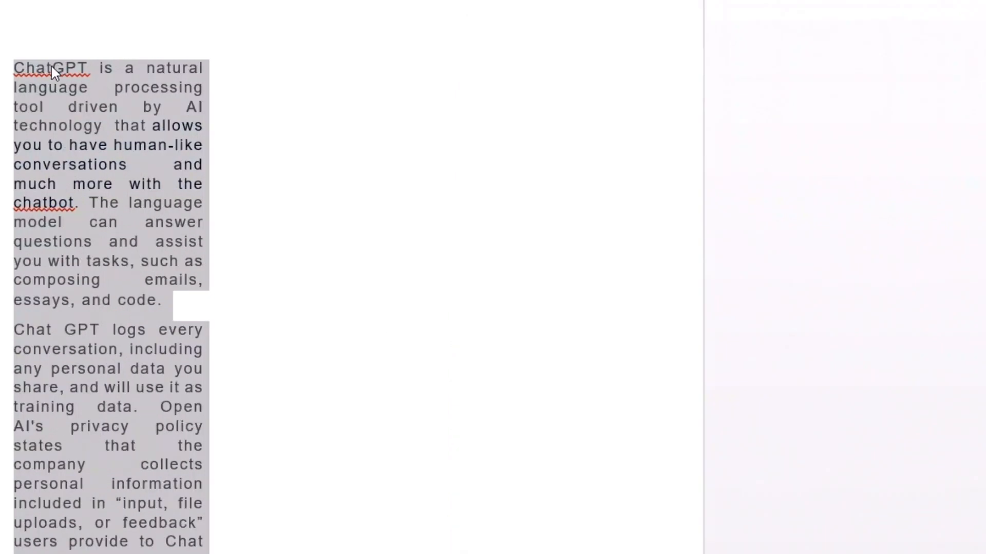
pyautogui.moveTo(136, 86)
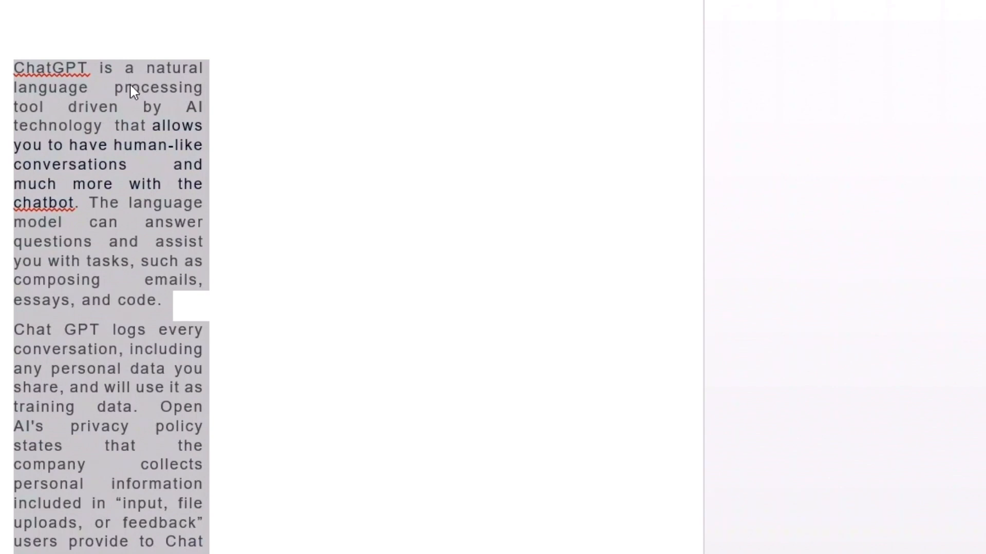
pyautogui.moveTo(126, 125)
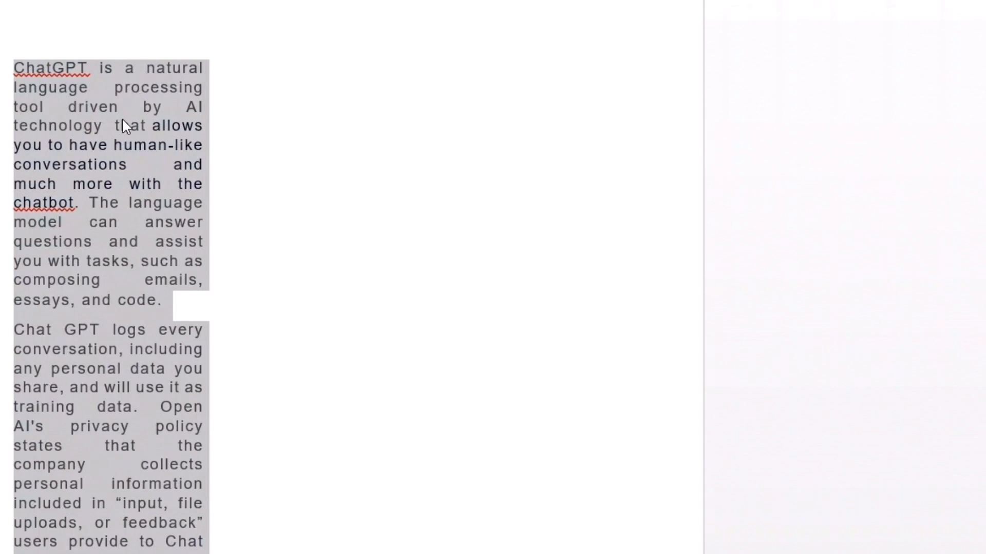
pyautogui.moveTo(141, 164)
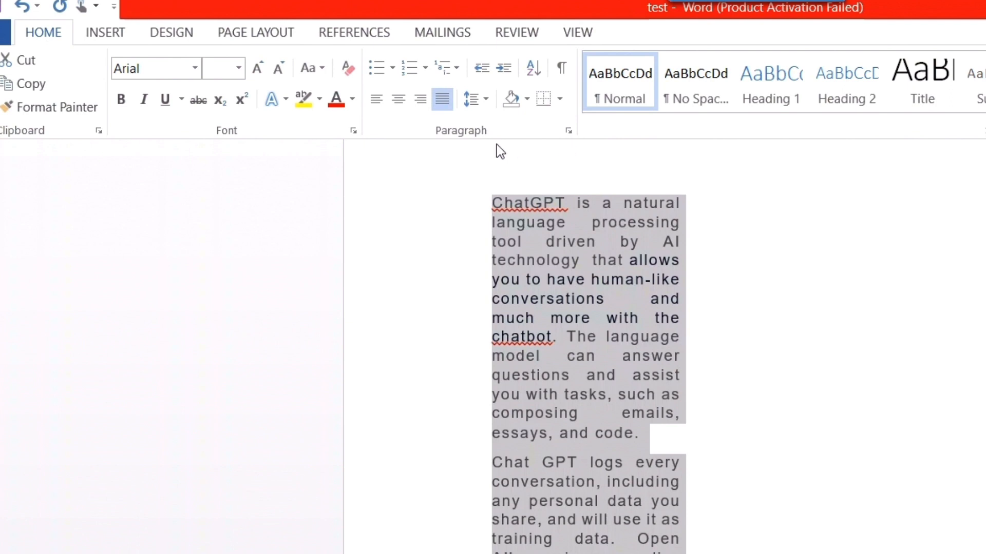
pyautogui.moveTo(561, 134)
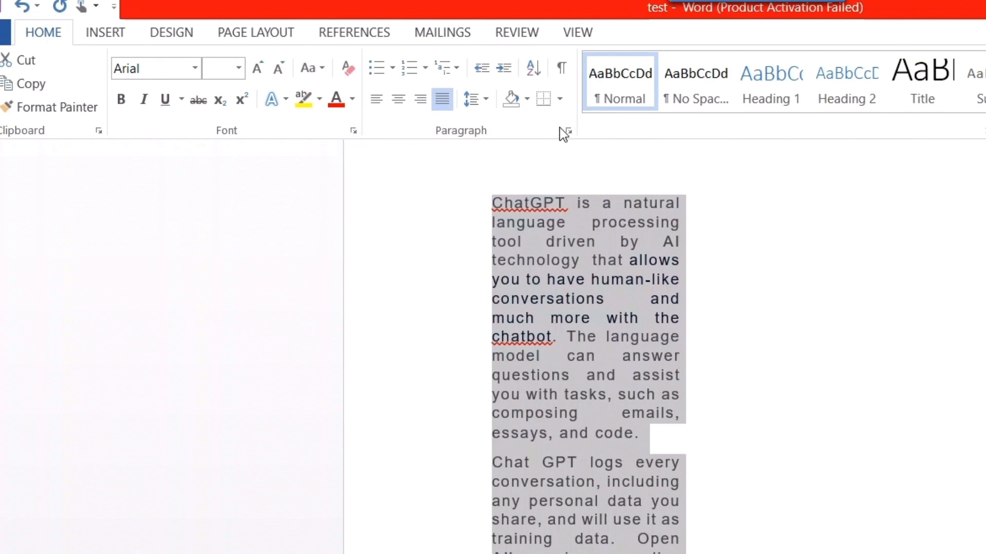
# Turn on automatic hyphenation so words like tech-nology split at line ends.
pyautogui.click(255, 32)
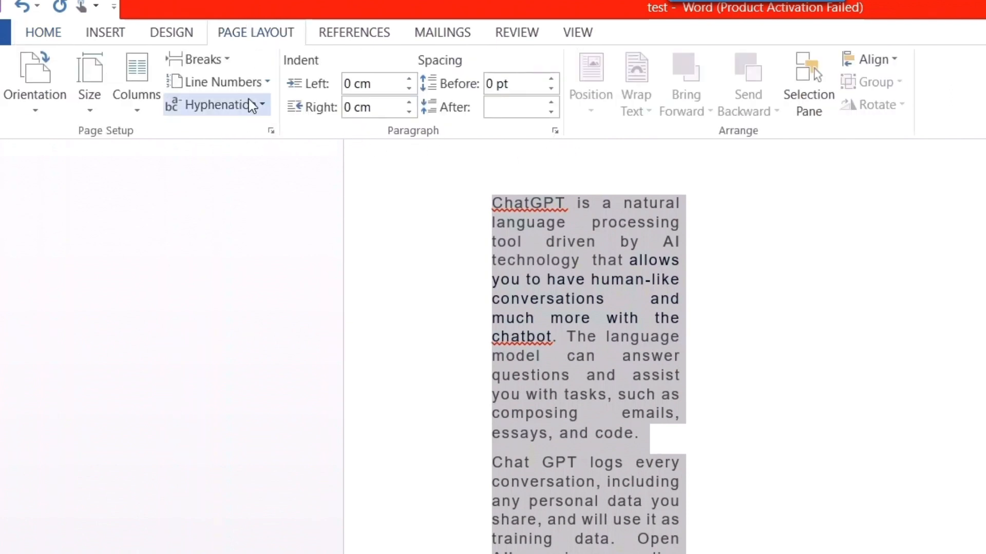
pyautogui.click(216, 105)
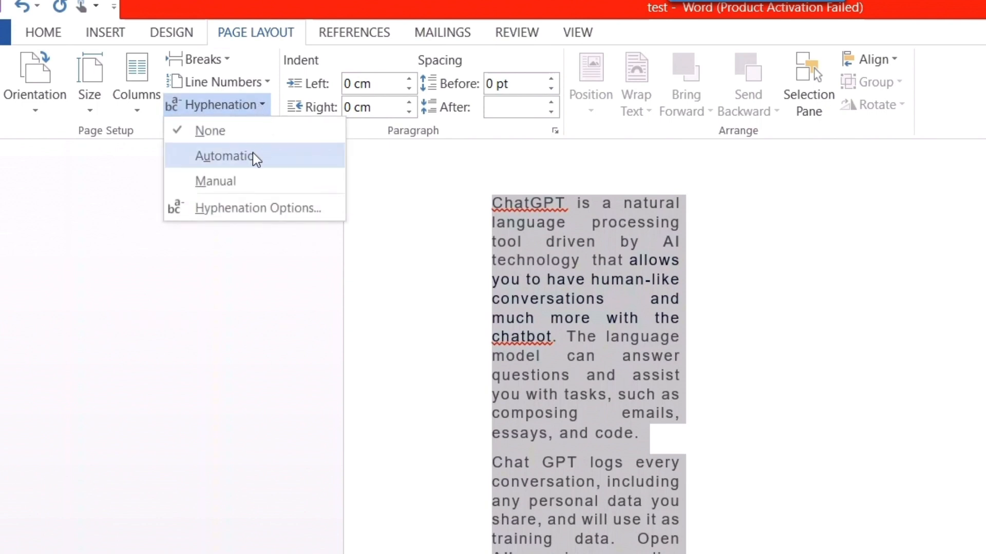
pyautogui.click(226, 156)
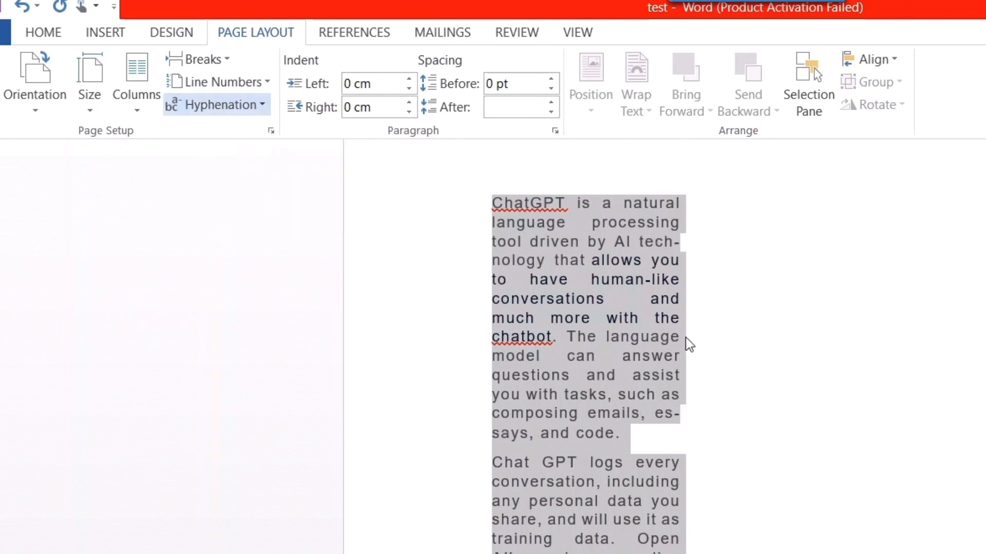
pyautogui.moveTo(682, 417)
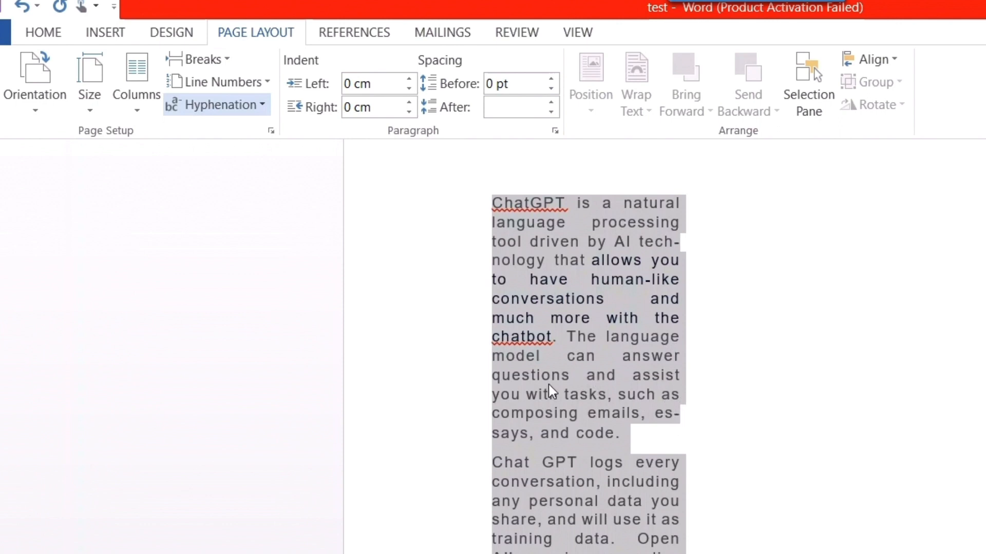
pyautogui.moveTo(672, 257)
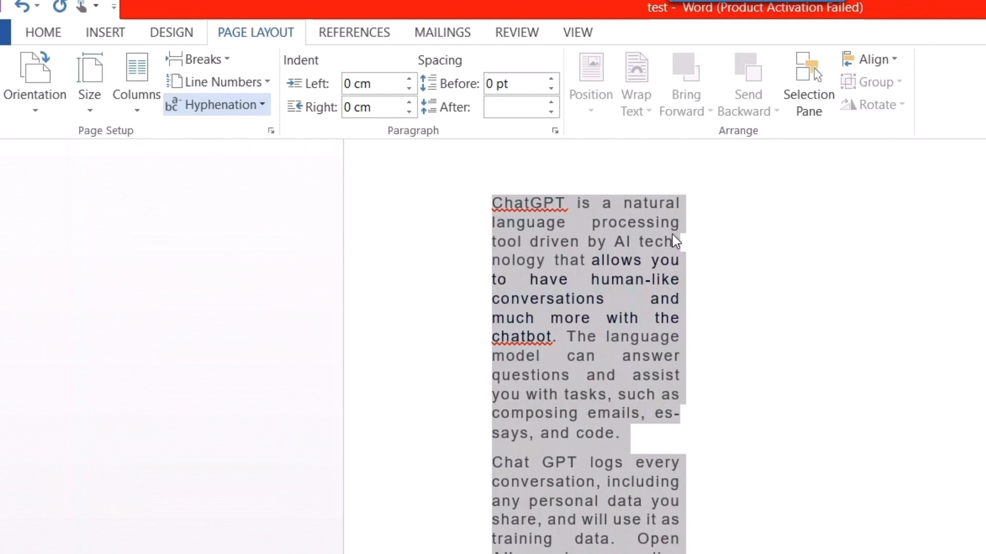
pyautogui.moveTo(679, 262)
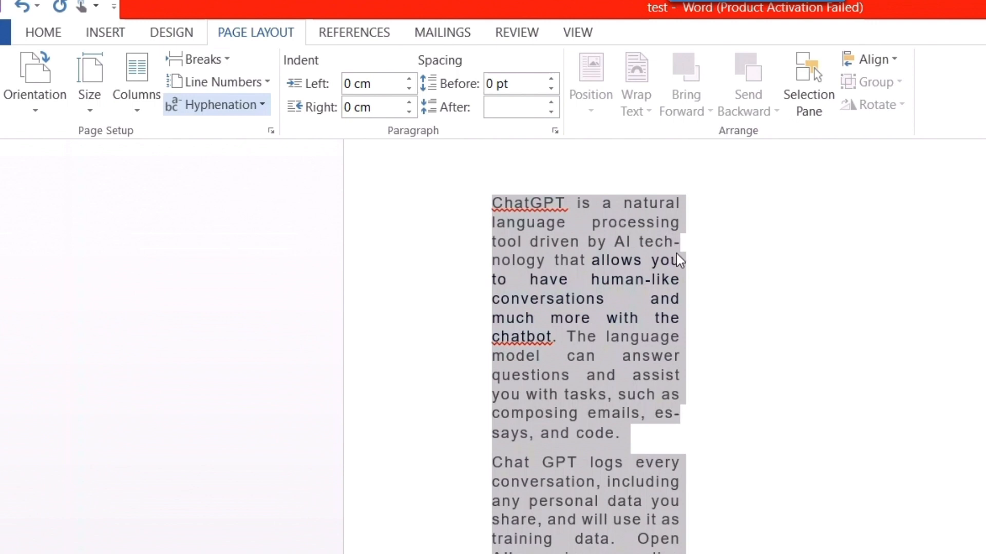
pyautogui.moveTo(675, 497)
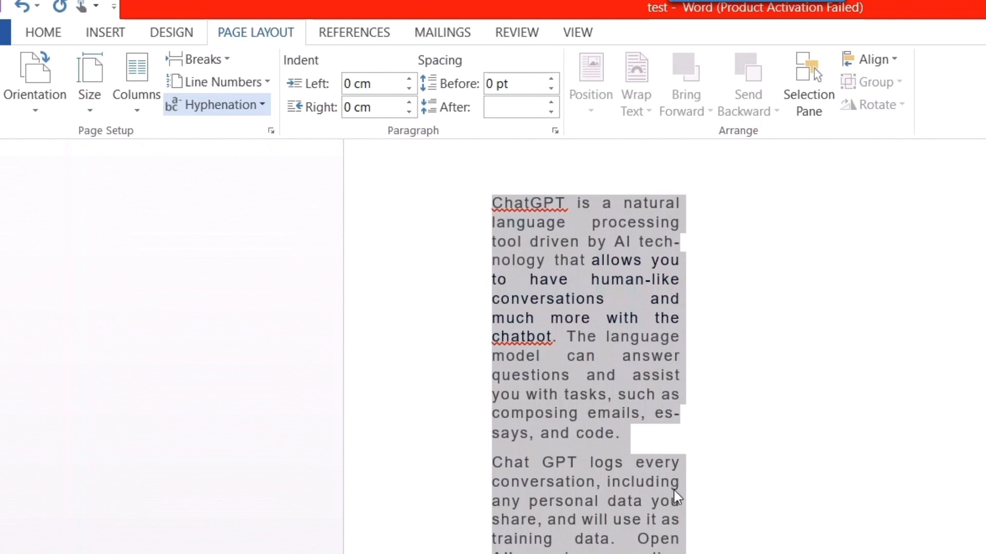
pyautogui.moveTo(738, 402)
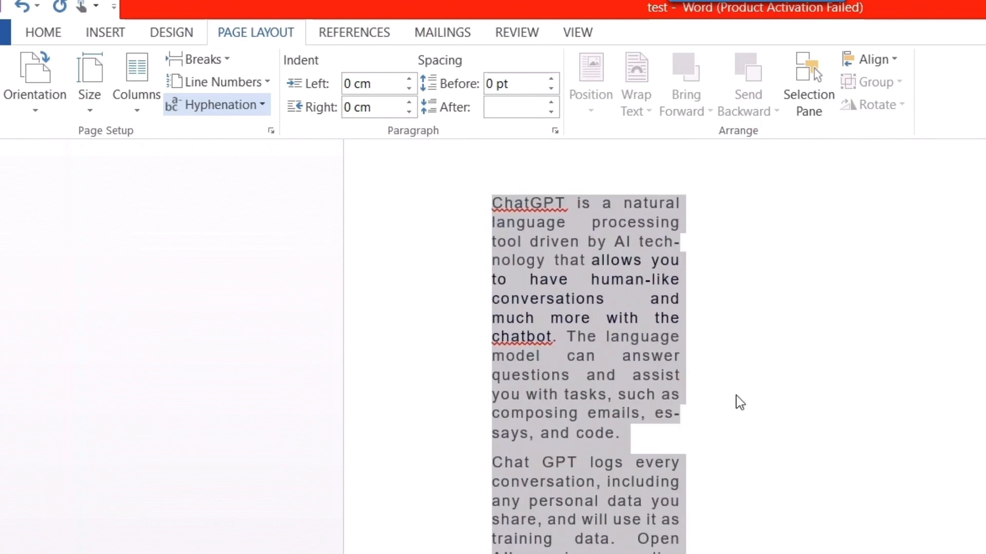
pyautogui.moveTo(725, 377)
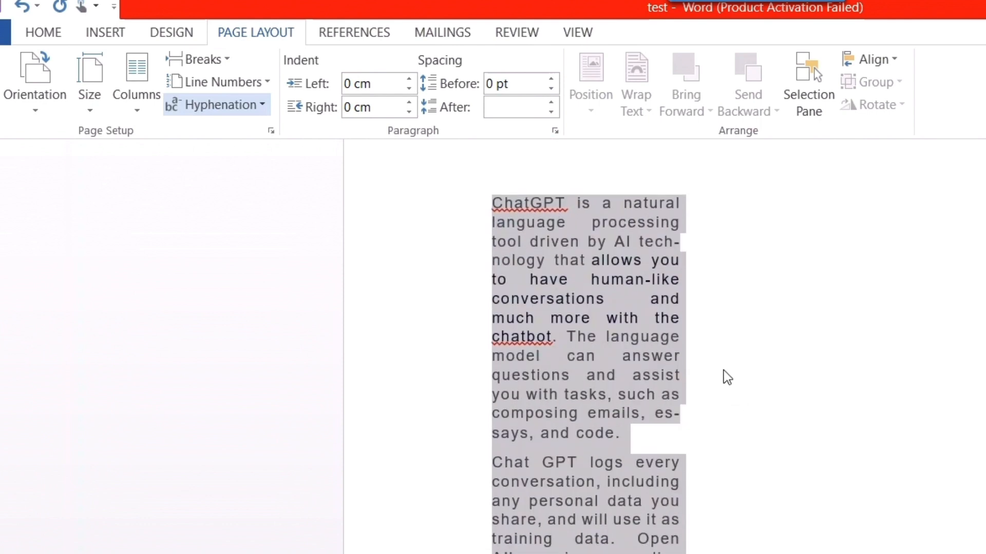